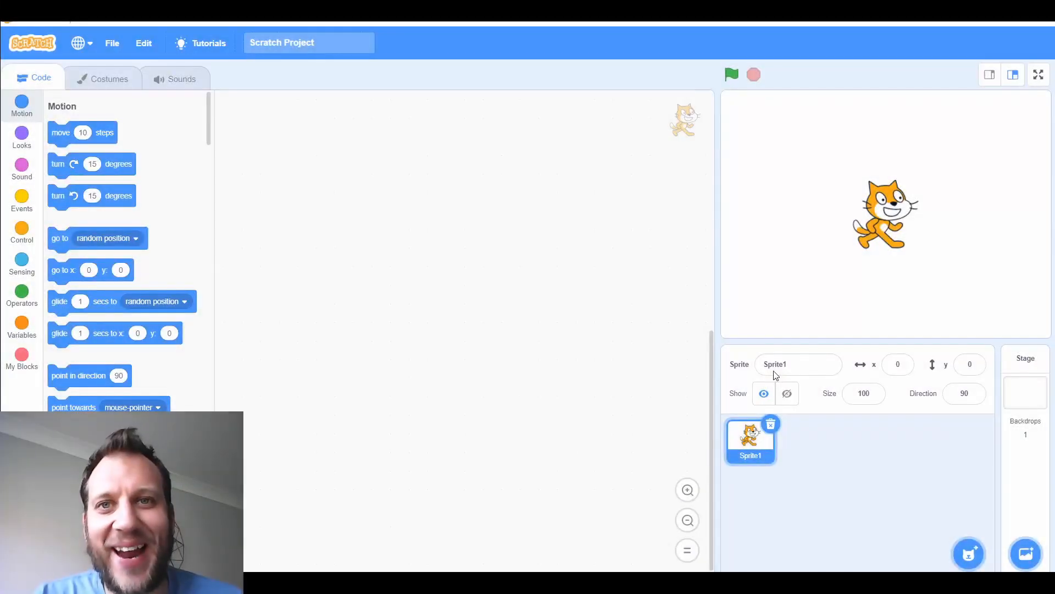
pyautogui.moveTo(774, 351)
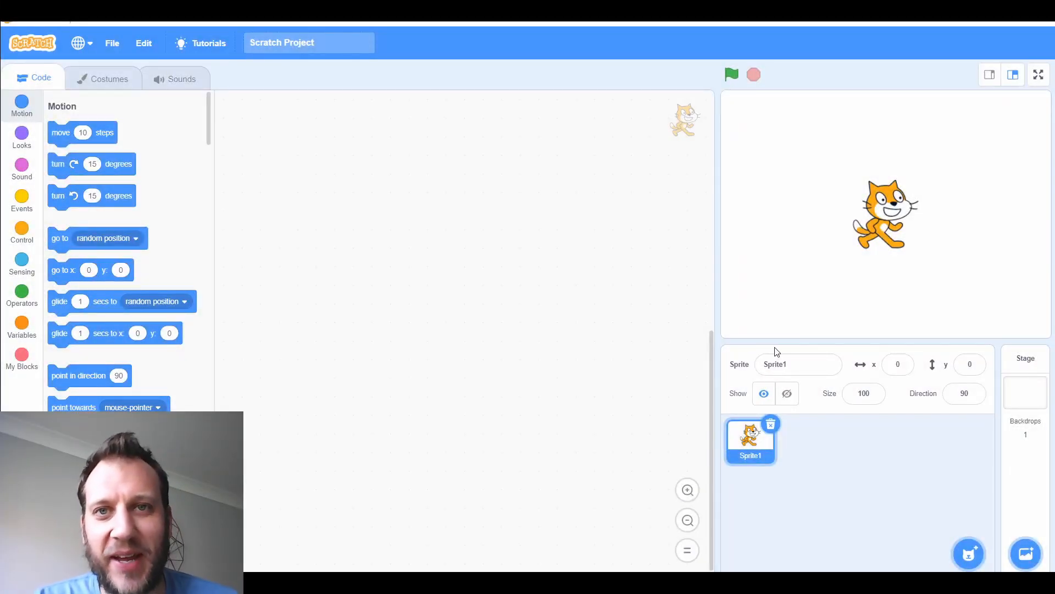
pyautogui.moveTo(728, 344)
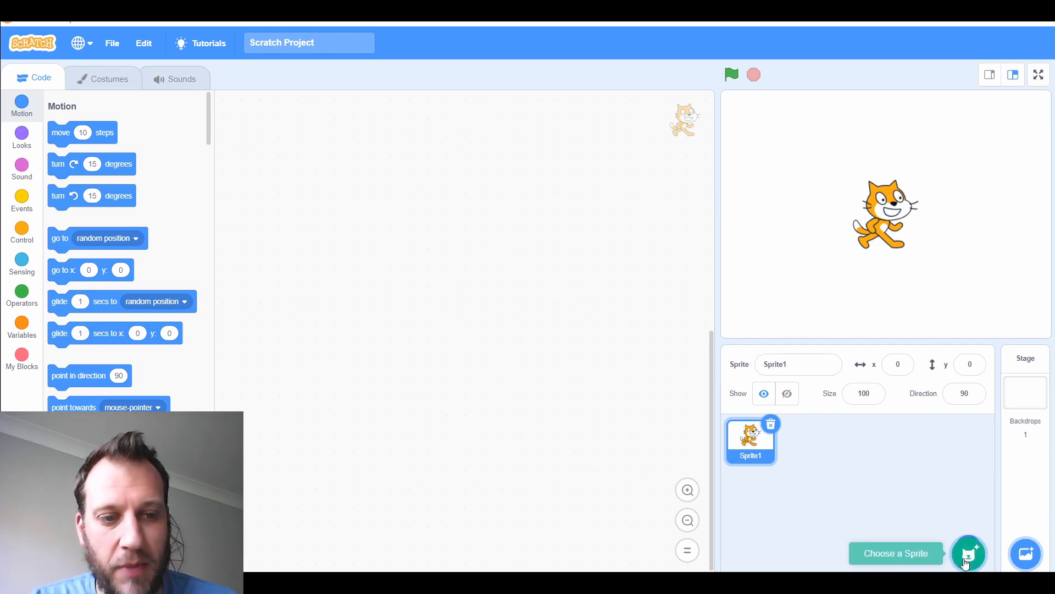
# Add the Monkey sprite from the library by searching 'monkey'.
pyautogui.click(968, 553)
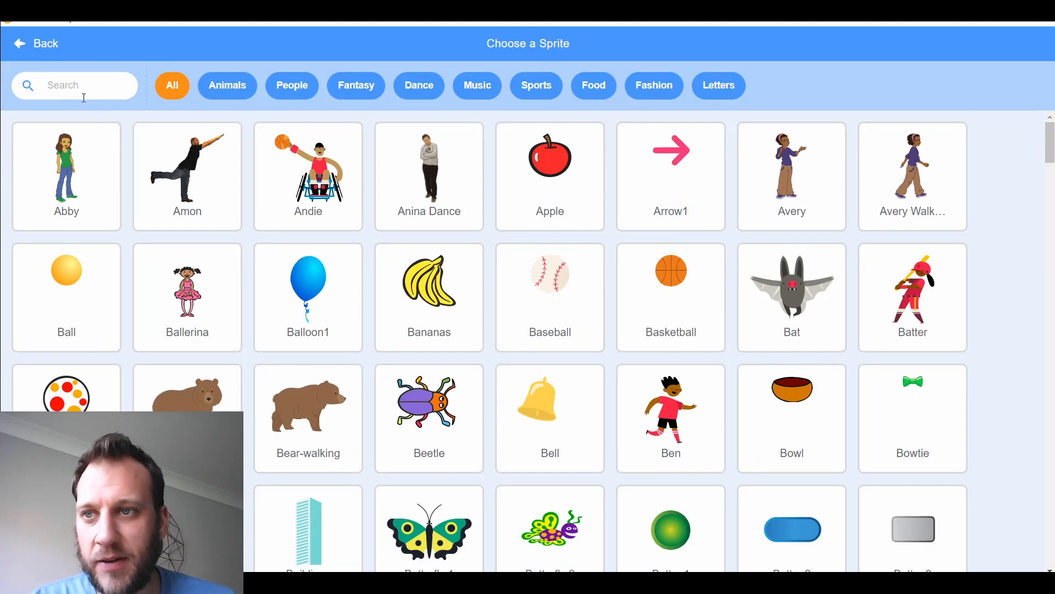
pyautogui.write('monkey')
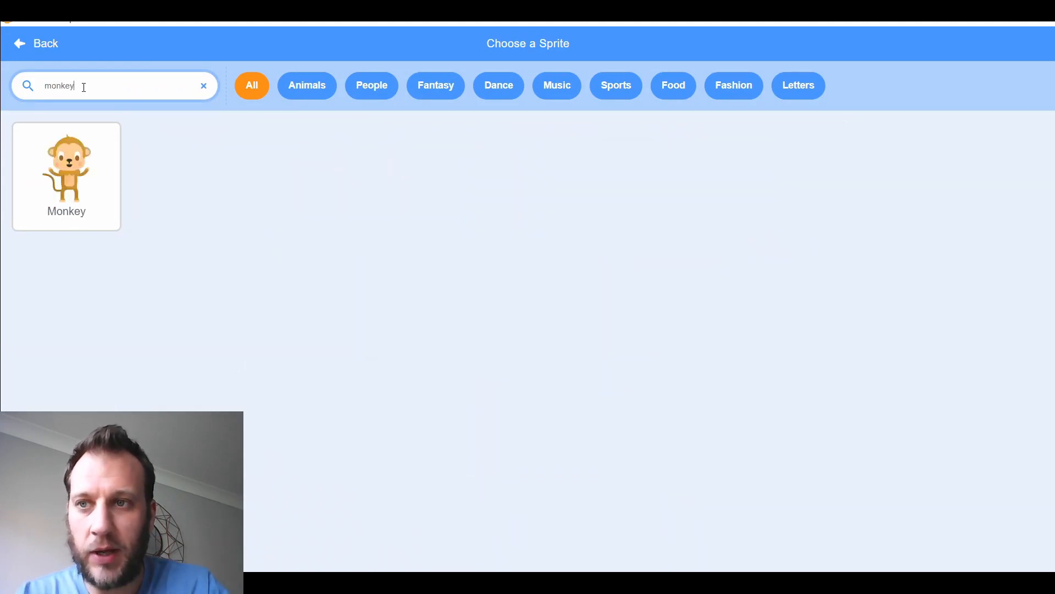
pyautogui.click(66, 167)
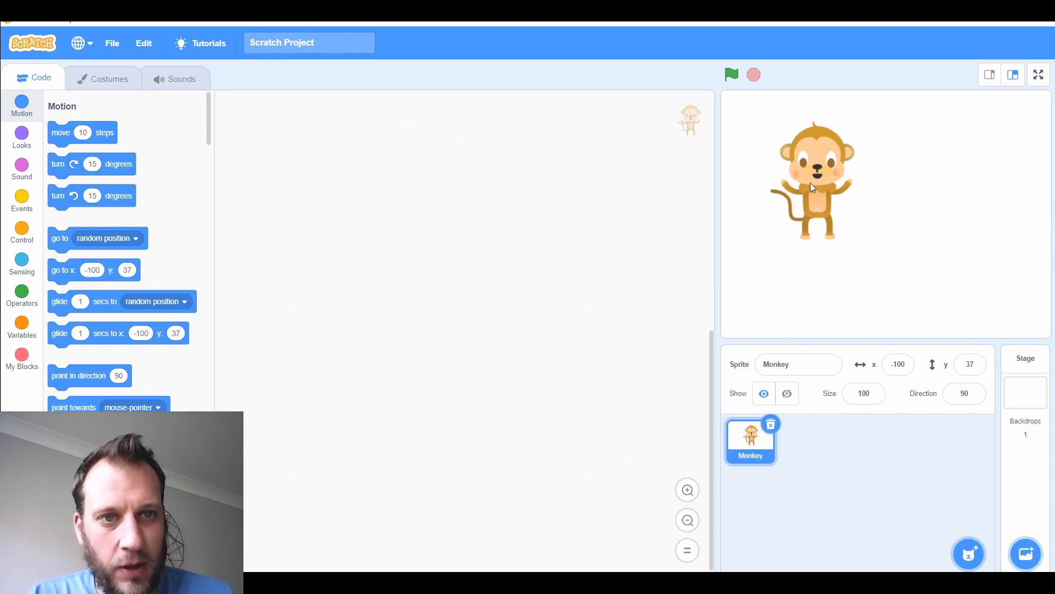
# Build a green-flag script that asks 'What is your question?' and waits.
pyautogui.moveTo(812, 182); pyautogui.dragTo(793, 216)
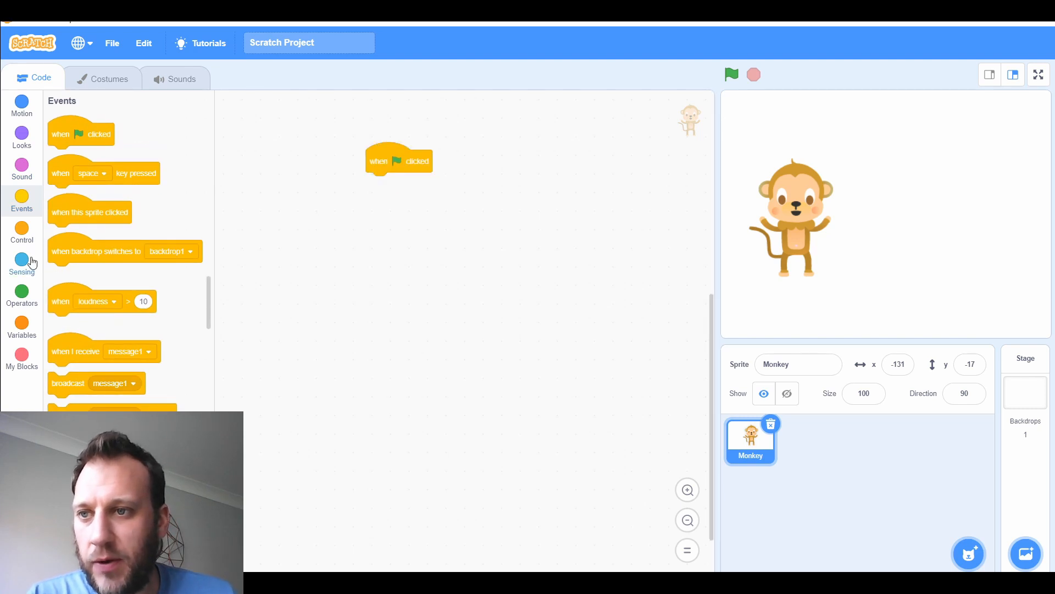
pyautogui.click(22, 262)
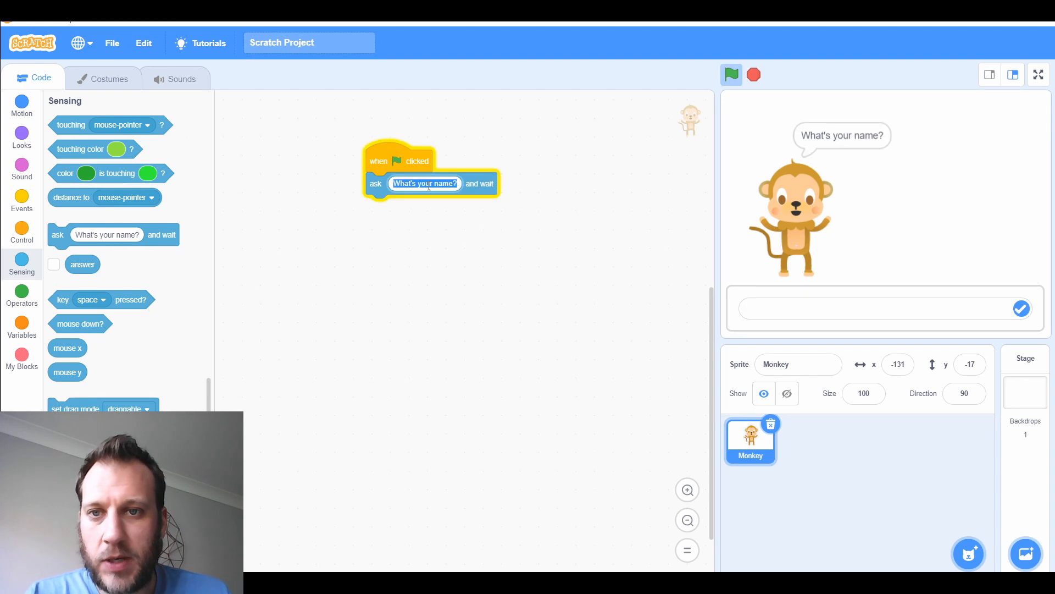
pyautogui.write('What is')
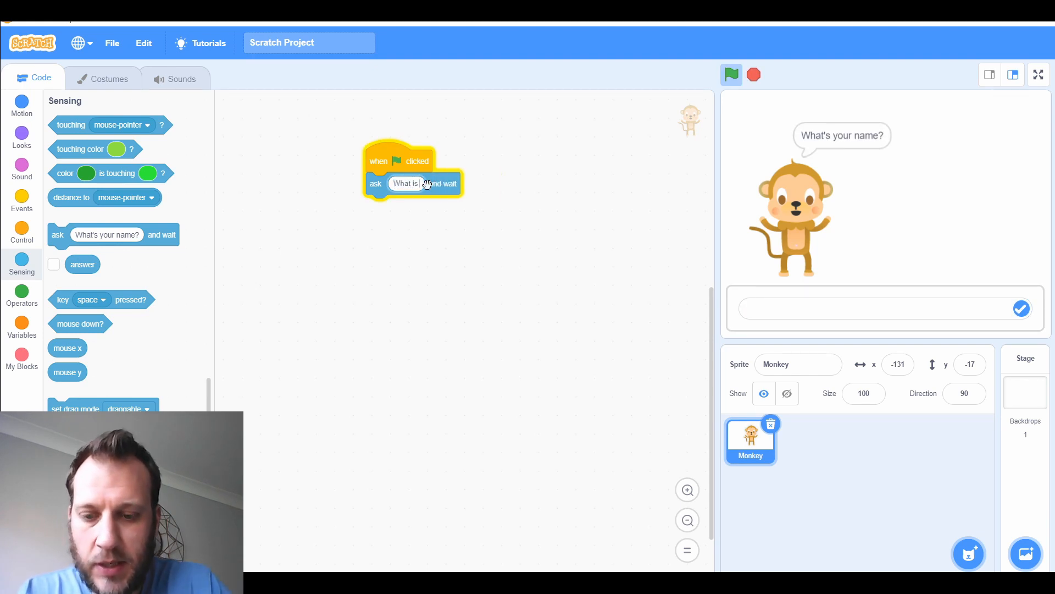
pyautogui.write('your question?')
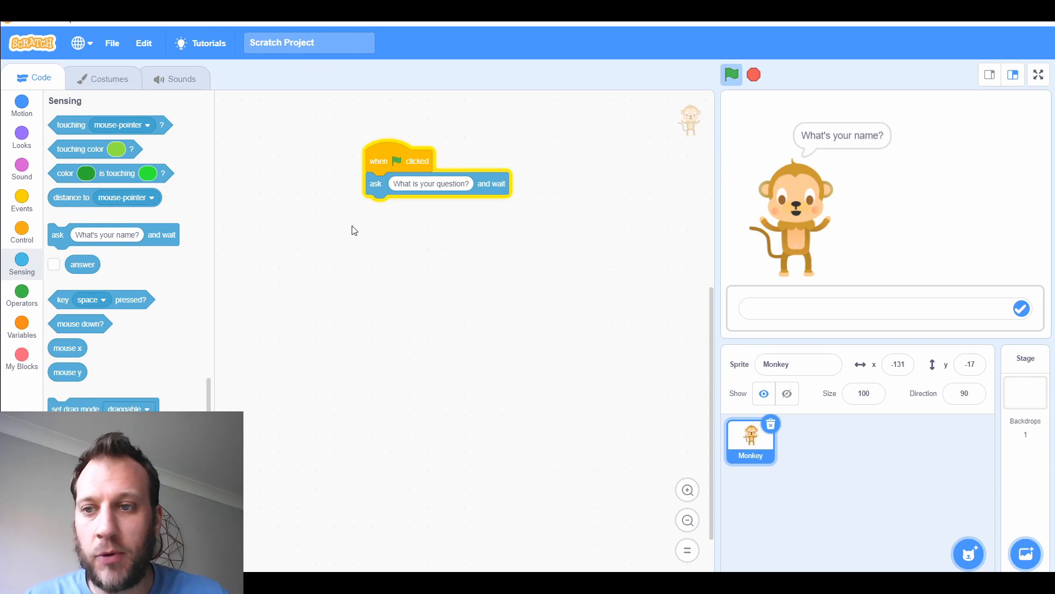
pyautogui.click(20, 324)
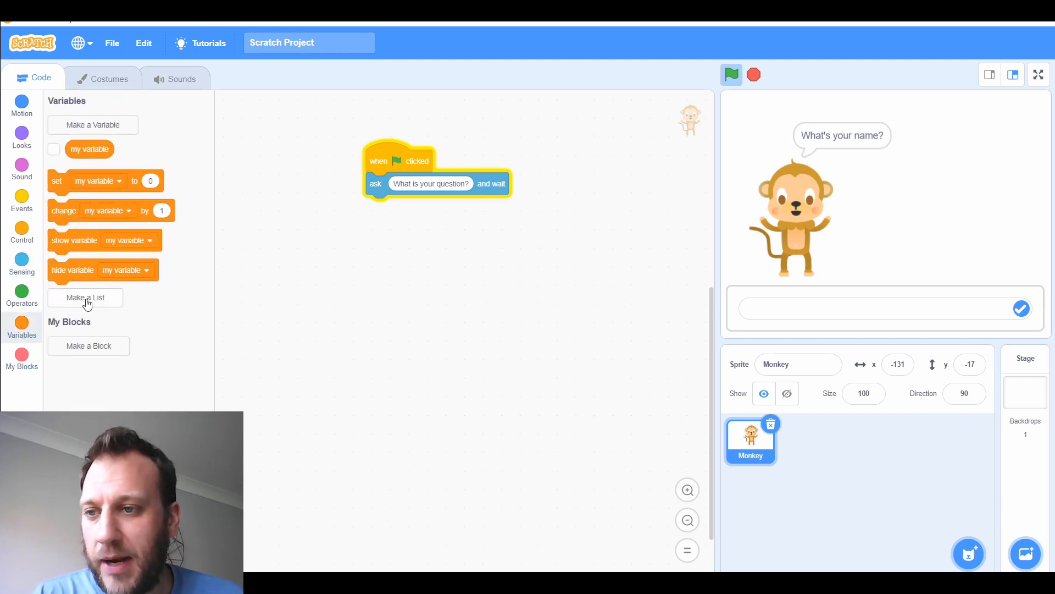
# Create a list named Predictions for all sprites.
pyautogui.click(84, 298)
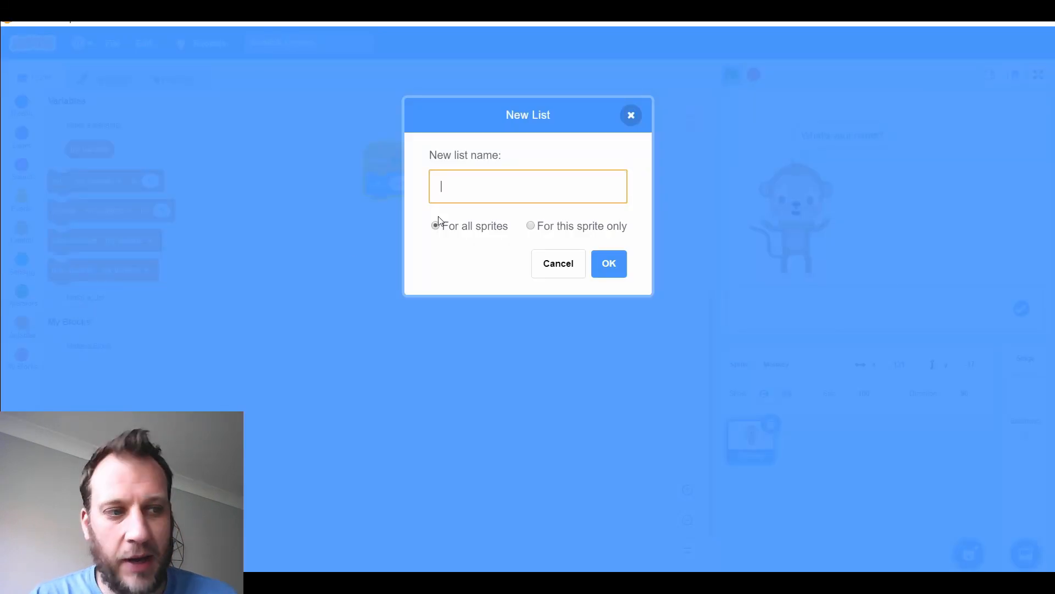
pyautogui.write('Pre')
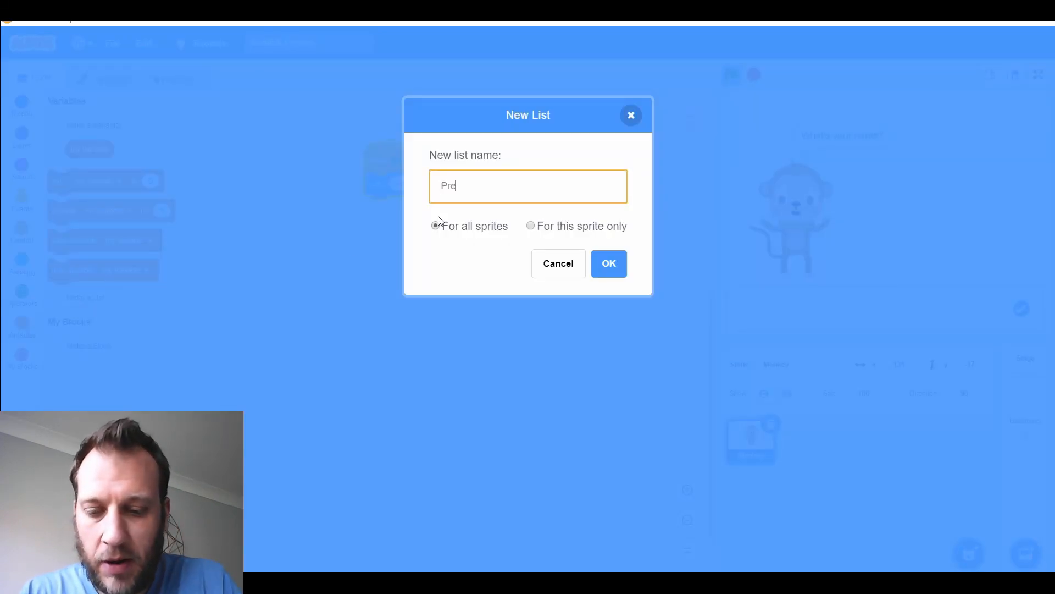
pyautogui.write('dictions')
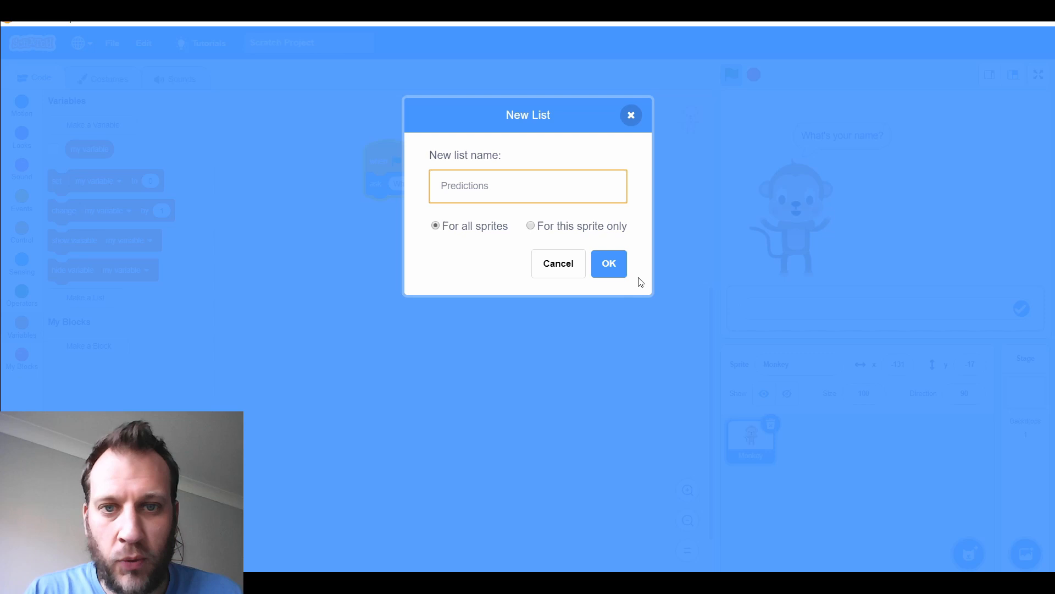
pyautogui.click(608, 263)
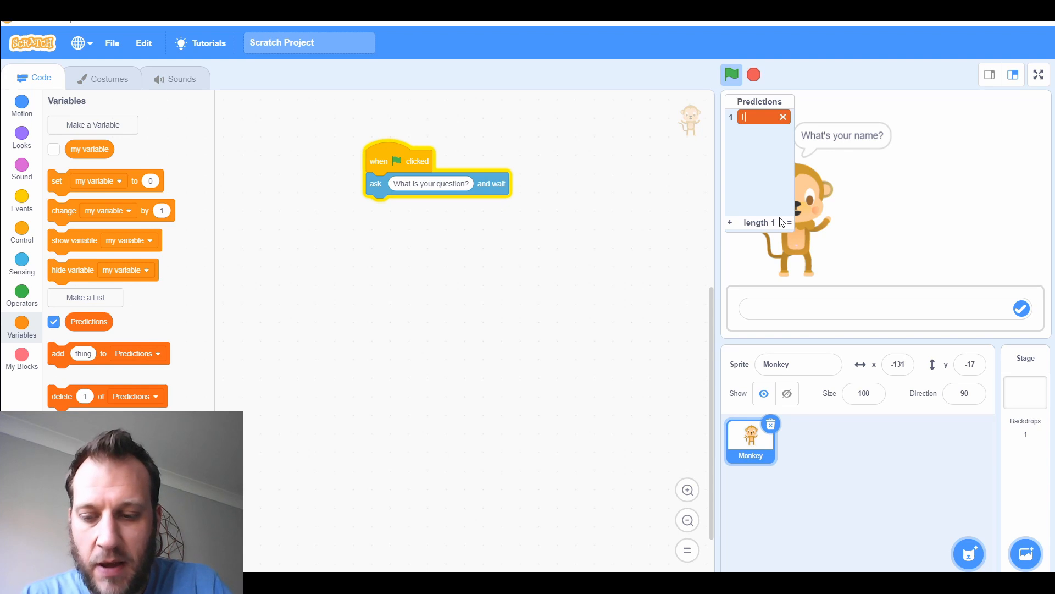
# Enter nine answer phrases into Predictions, from 'I believe so.' down to '100%'.
pyautogui.write('belive so')
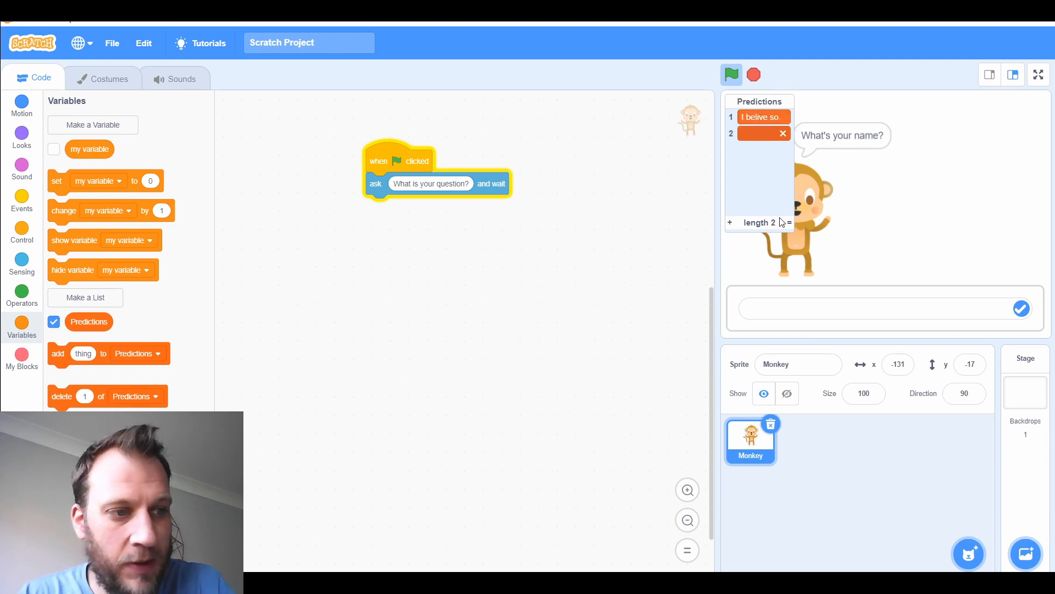
pyautogui.write('The answ...')
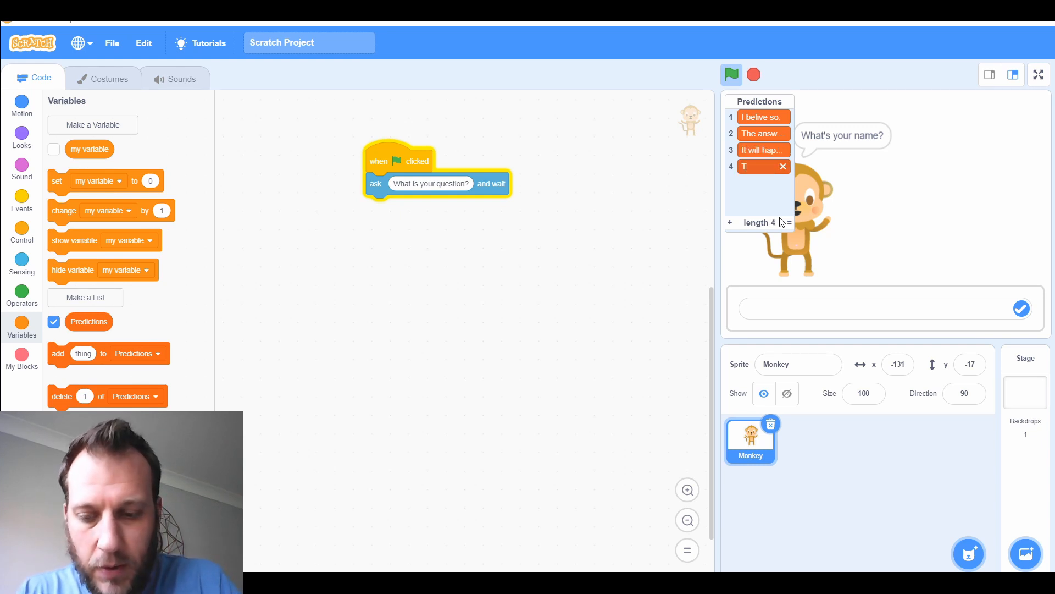
pyautogui.write('The out')
pyautogui.write("I don't")
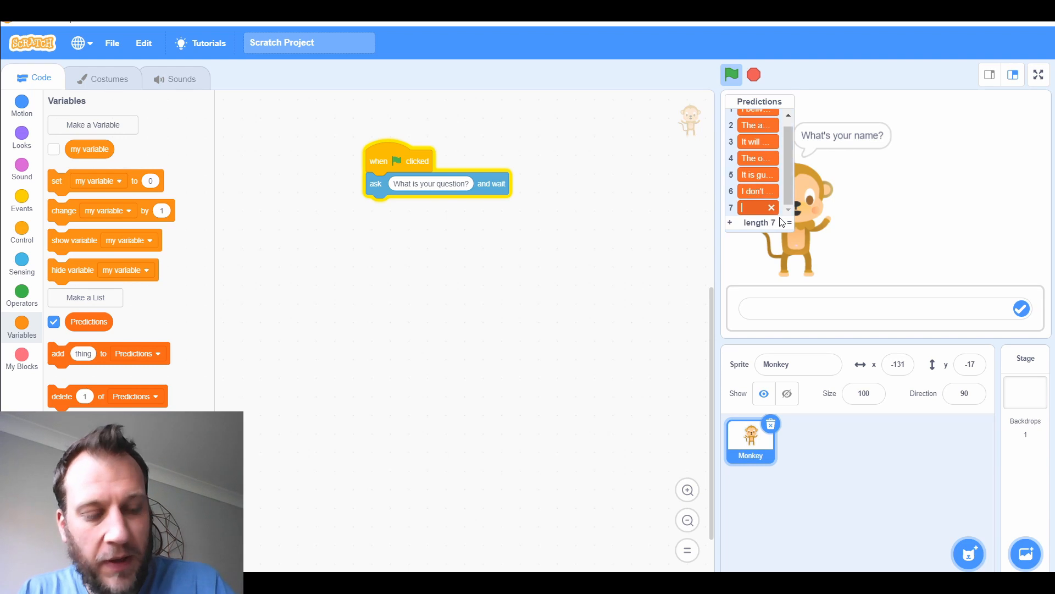
pyautogui.write('This ...')
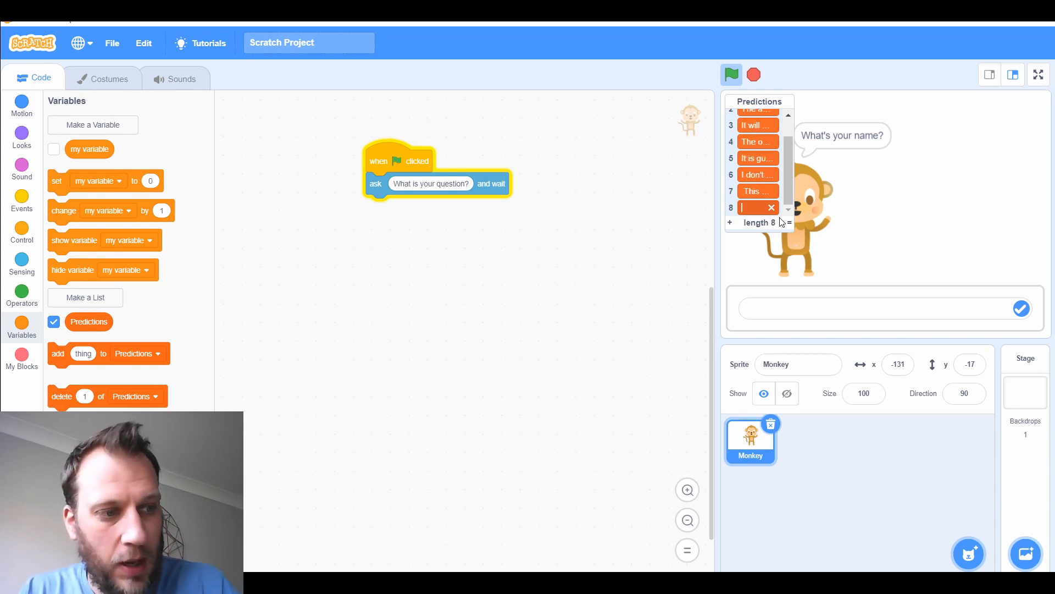
pyautogui.write('This is')
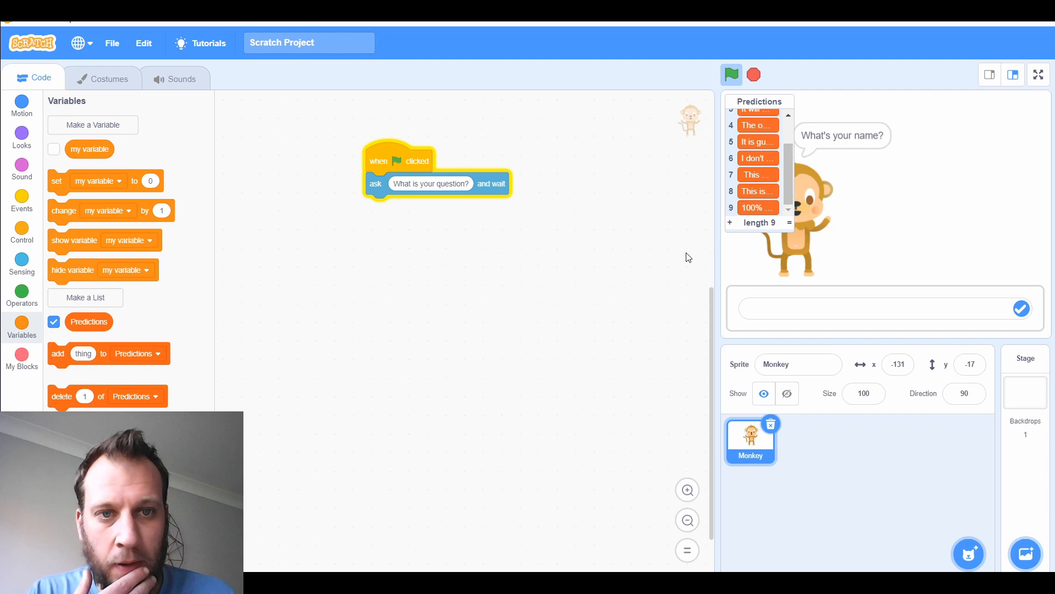
pyautogui.moveTo(207, 301)
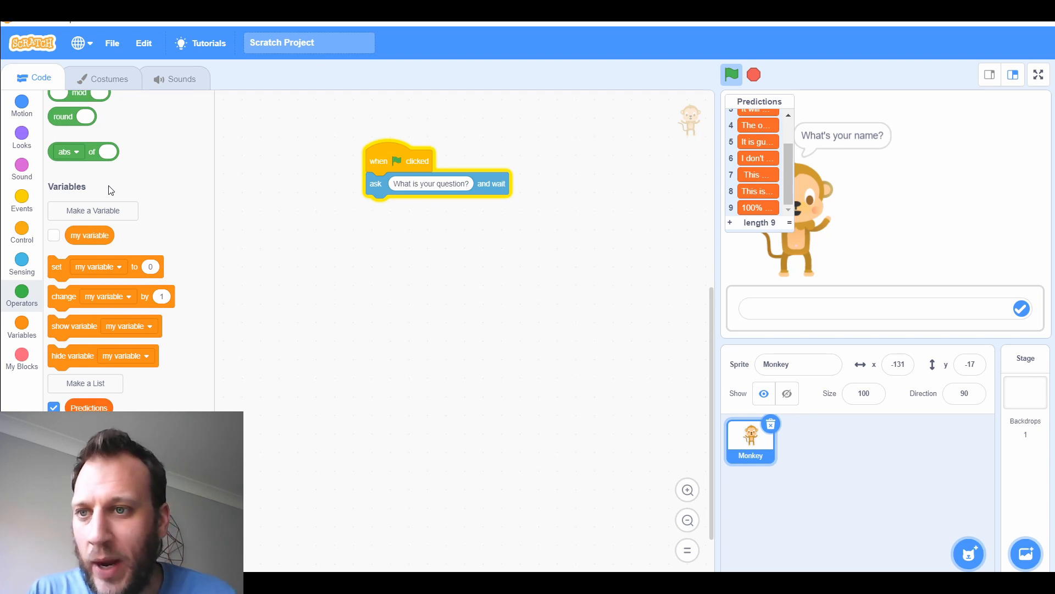
# Add a wait 1 seconds block beneath the ask block.
pyautogui.click(22, 200)
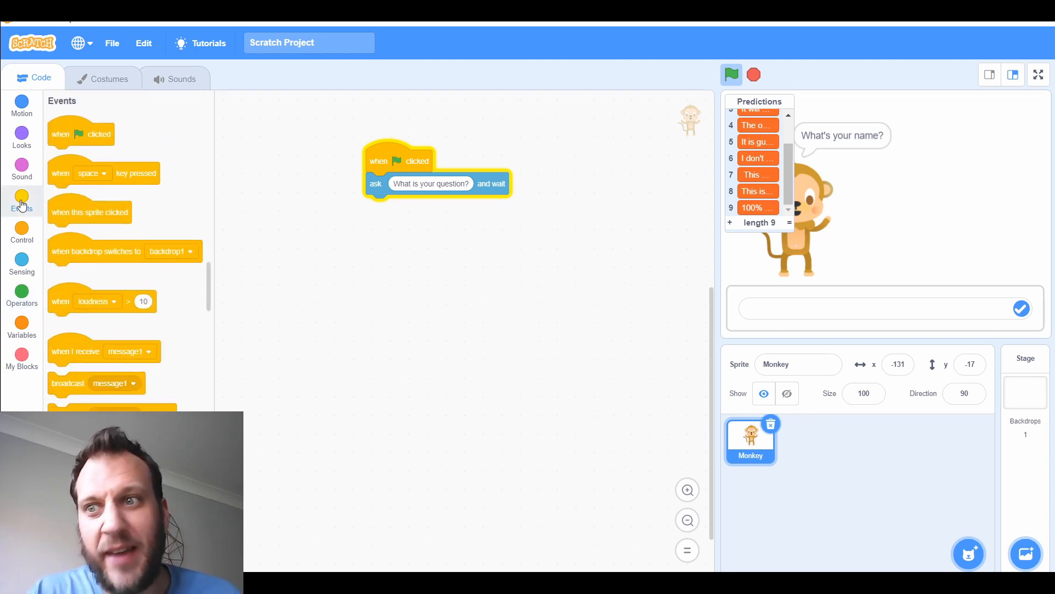
pyautogui.moveTo(86, 394); pyautogui.dragTo(342, 282)
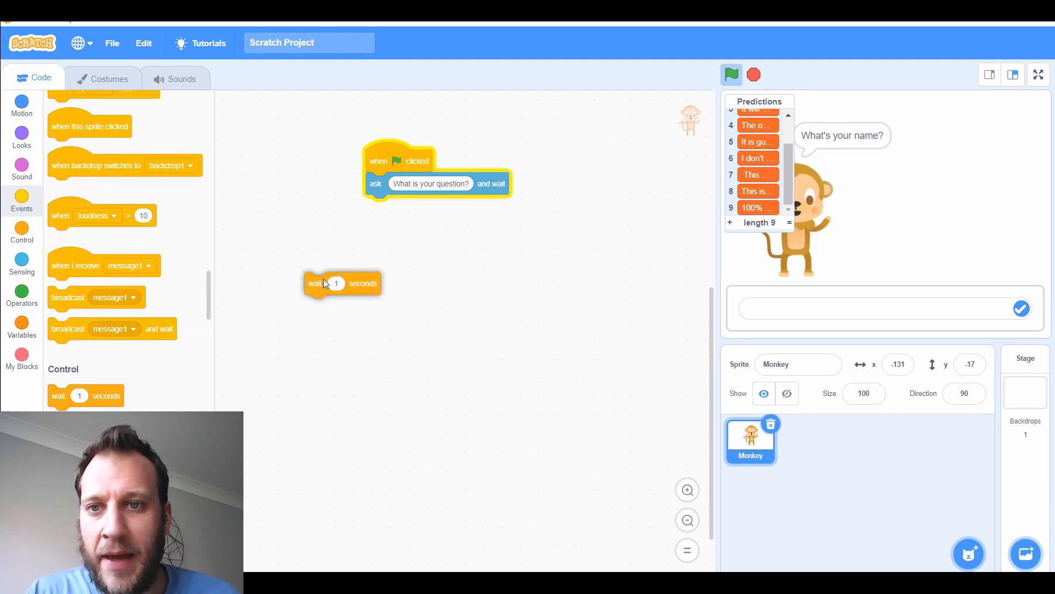
pyautogui.moveTo(314, 283); pyautogui.dragTo(378, 206)
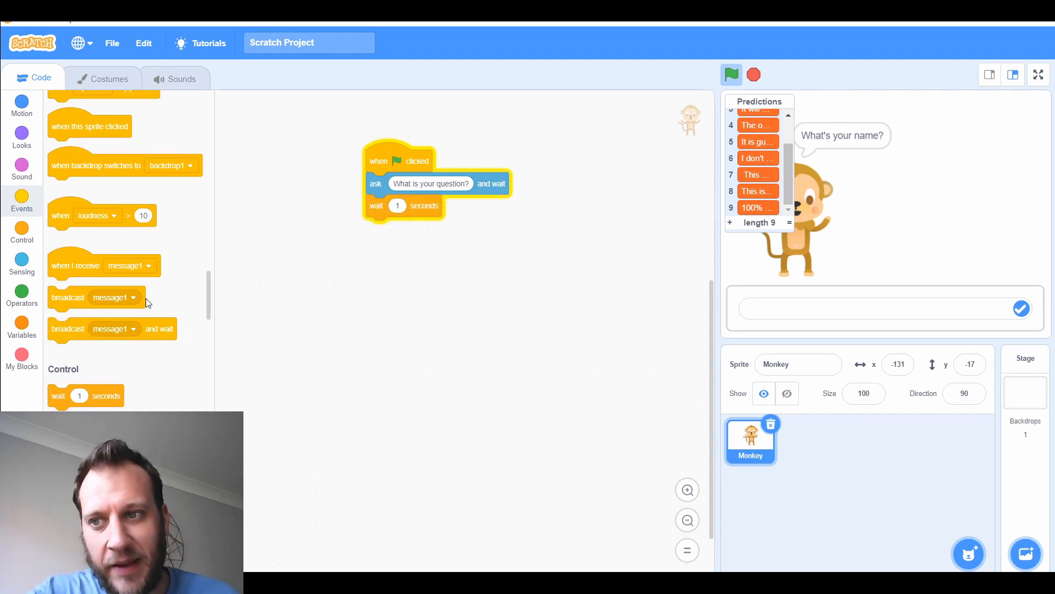
pyautogui.click(22, 295)
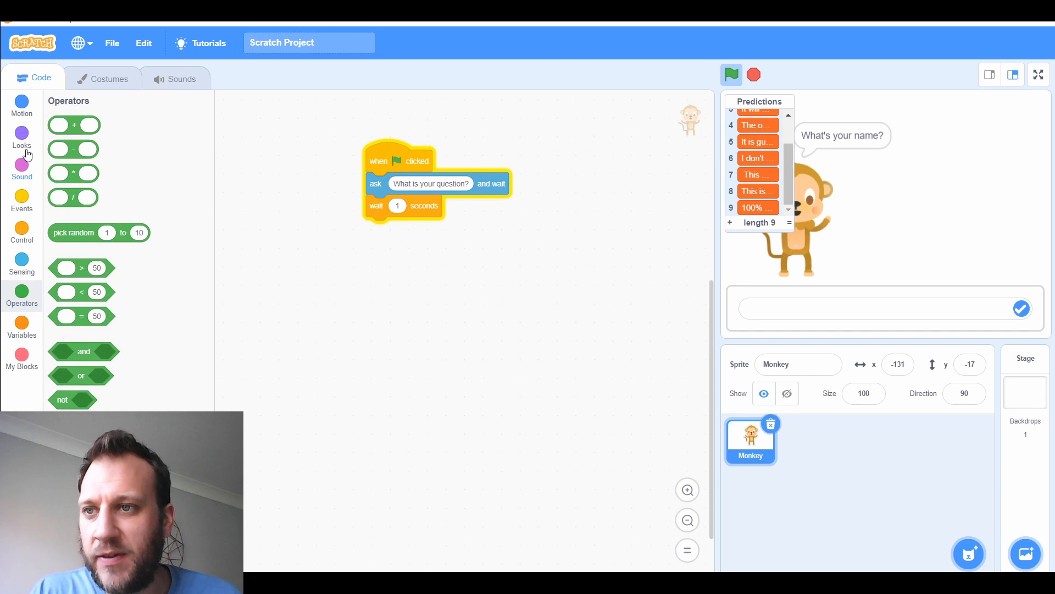
# Make the monkey say item (pick random 1 to 9) of Predictions for 3 seconds.
pyautogui.click(22, 138)
pyautogui.write('3')
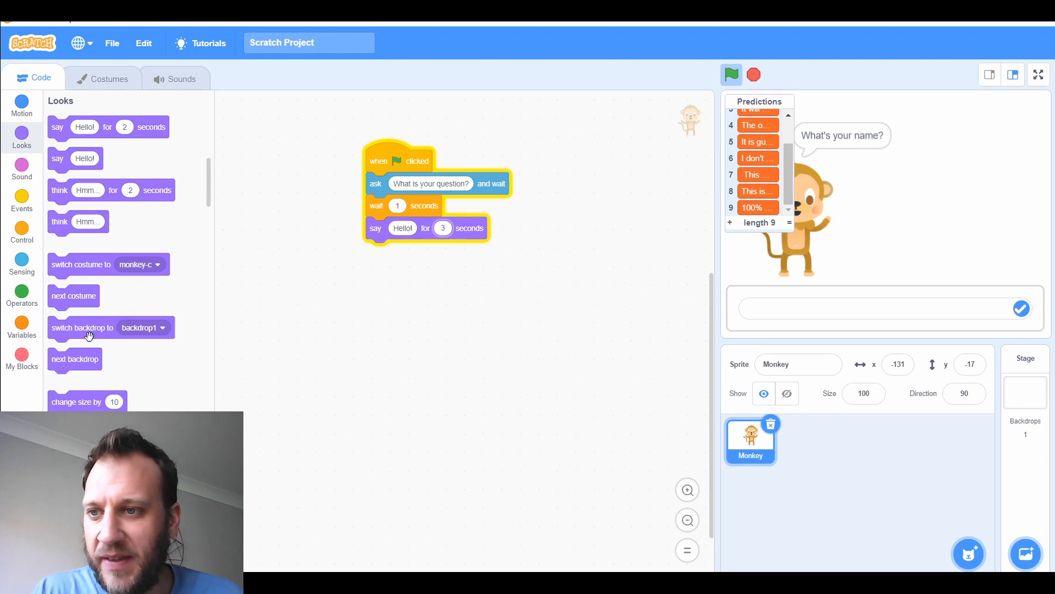
pyautogui.click(20, 327)
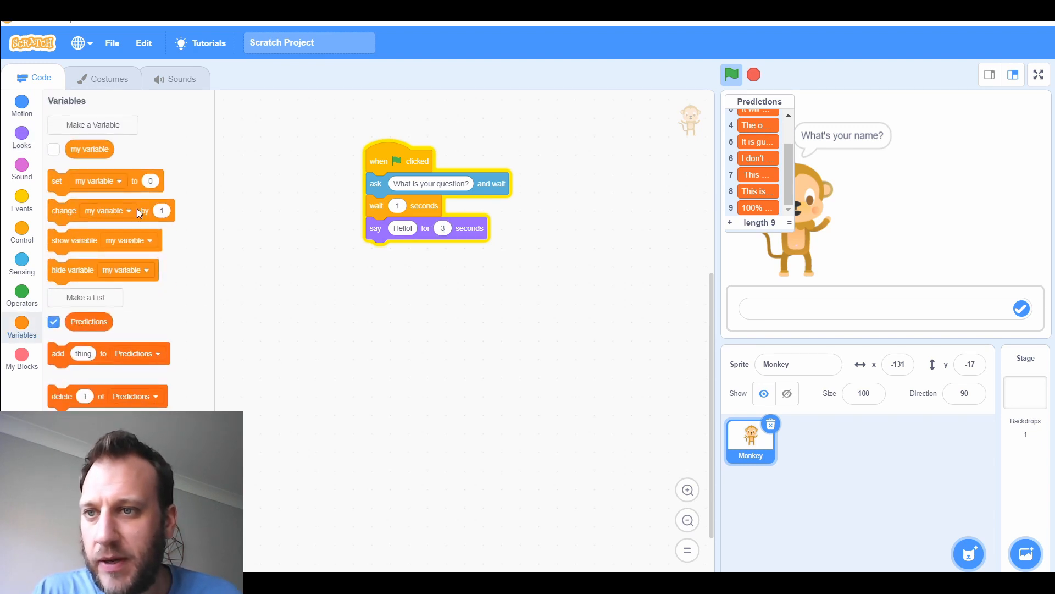
pyautogui.moveTo(80, 237)
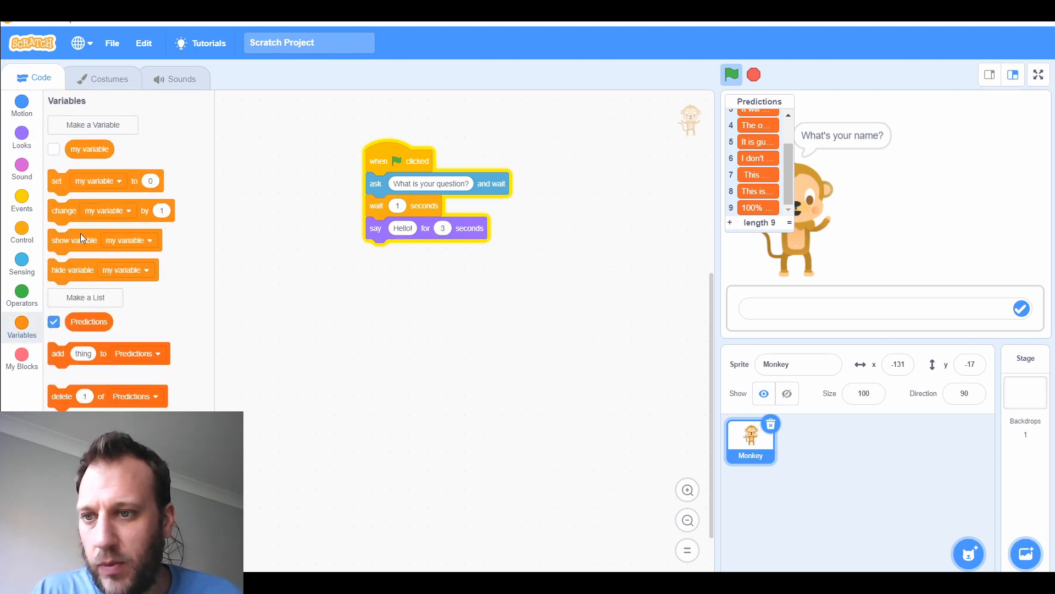
pyautogui.scroll(-3)
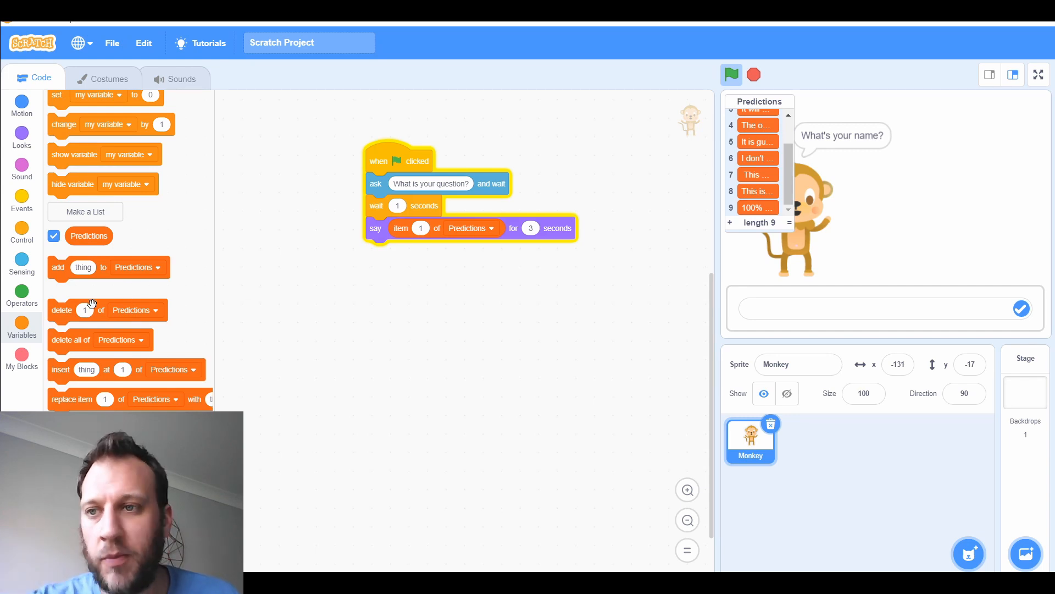
pyautogui.click(21, 295)
pyautogui.write('9')
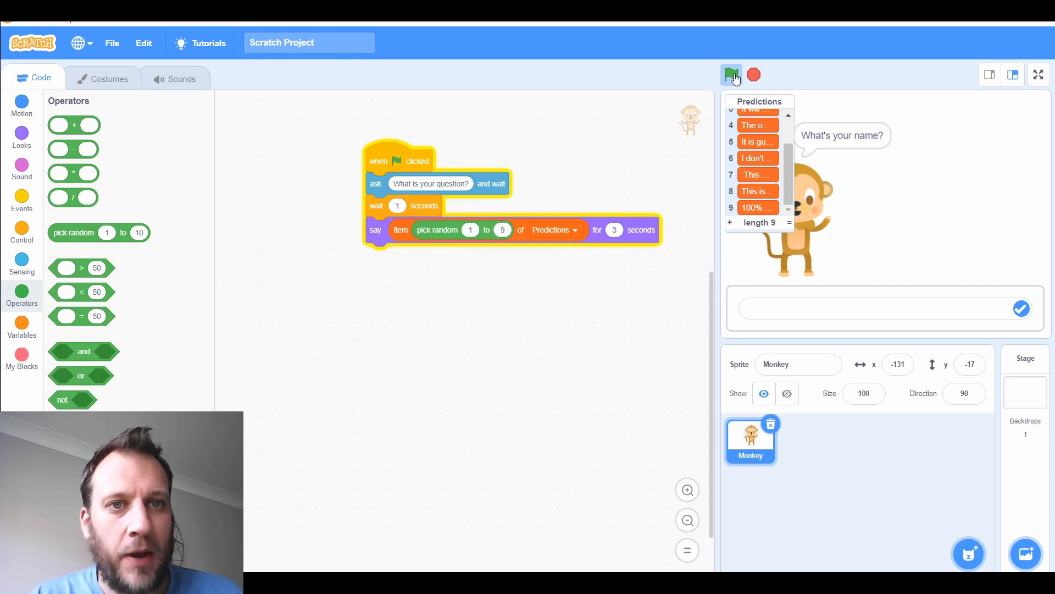
# Test-run the project and submit 'Will you like this video' as the question.
pyautogui.click(732, 74)
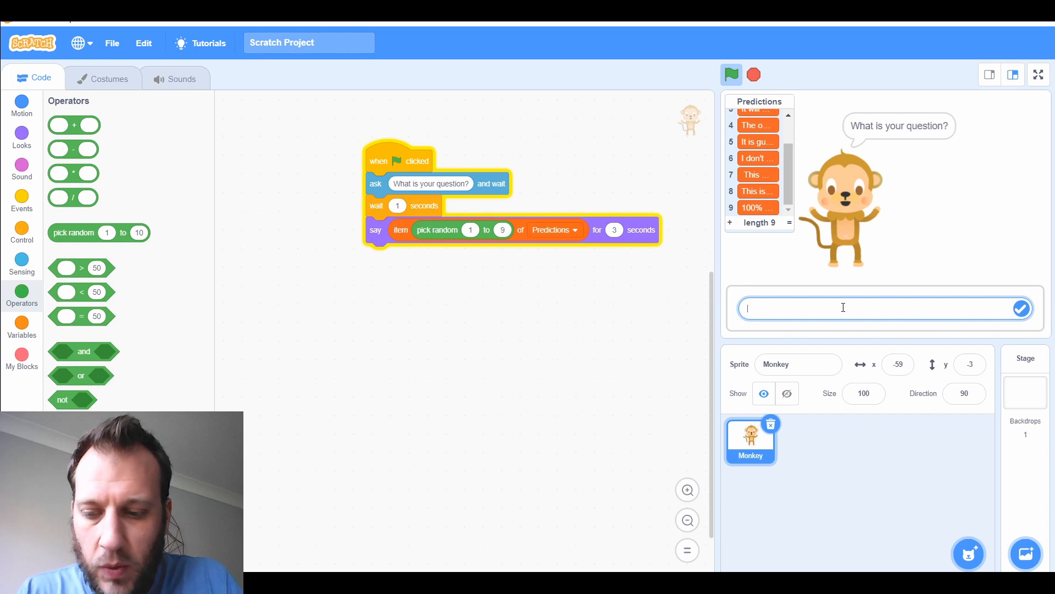
pyautogui.write('Will you')
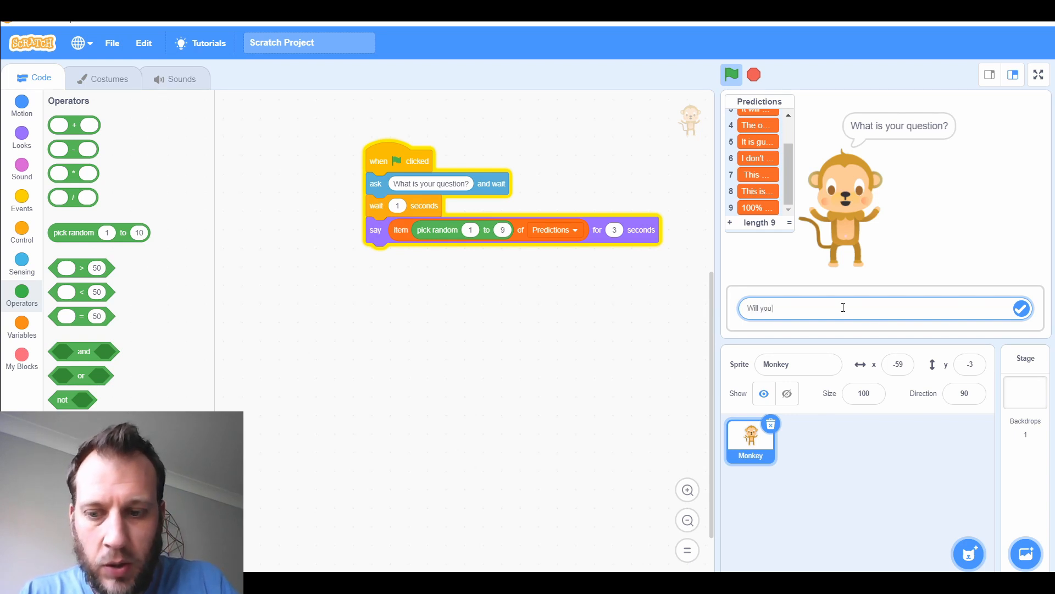
pyautogui.write('like this video')
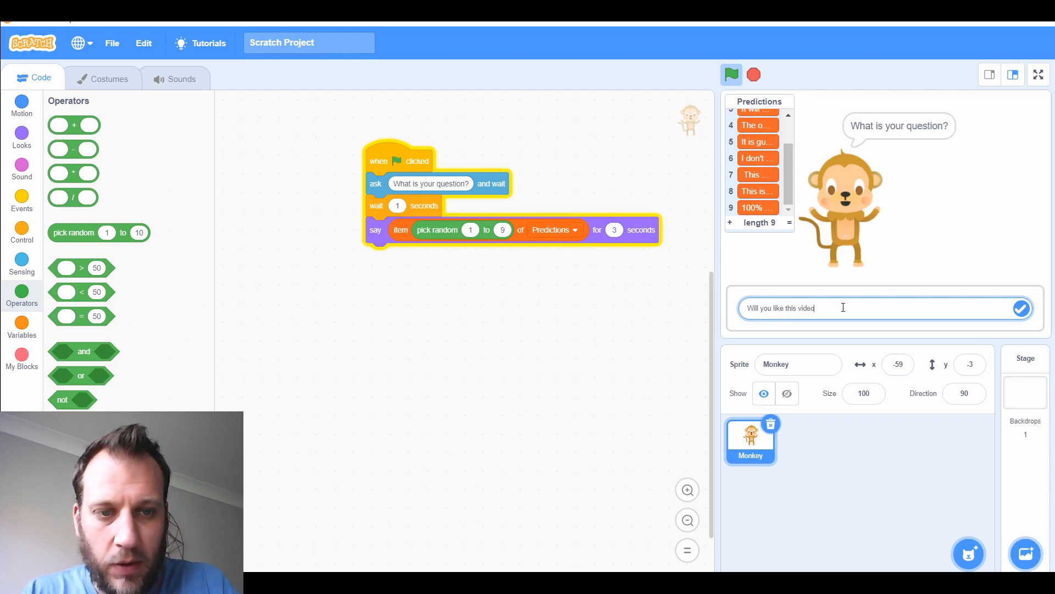
pyautogui.click(1021, 308)
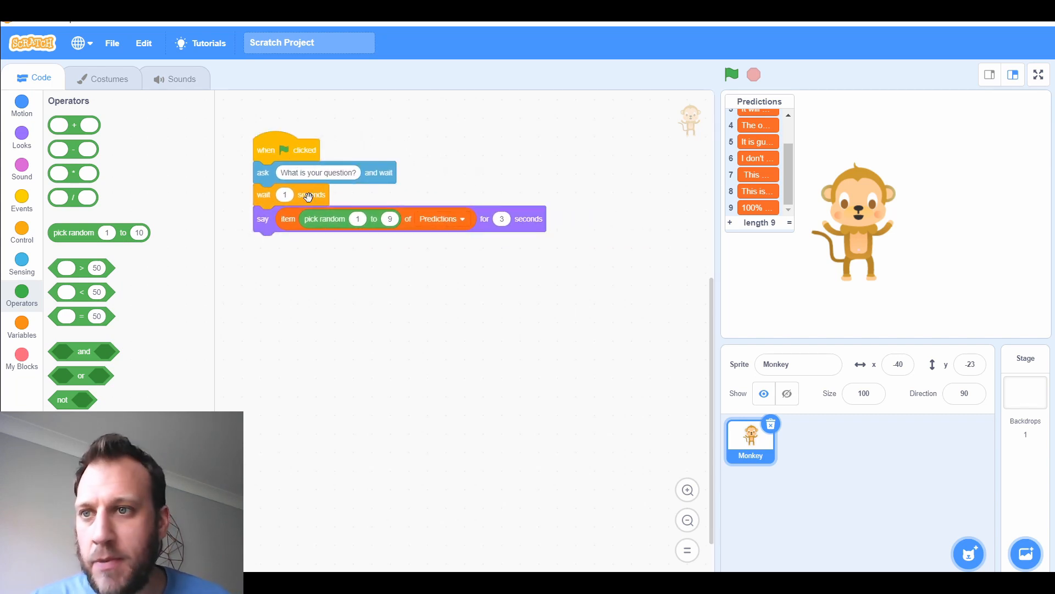
# Add a second green-flag script looping next costume every second, and hide list Predictions in the main script.
pyautogui.click(22, 202)
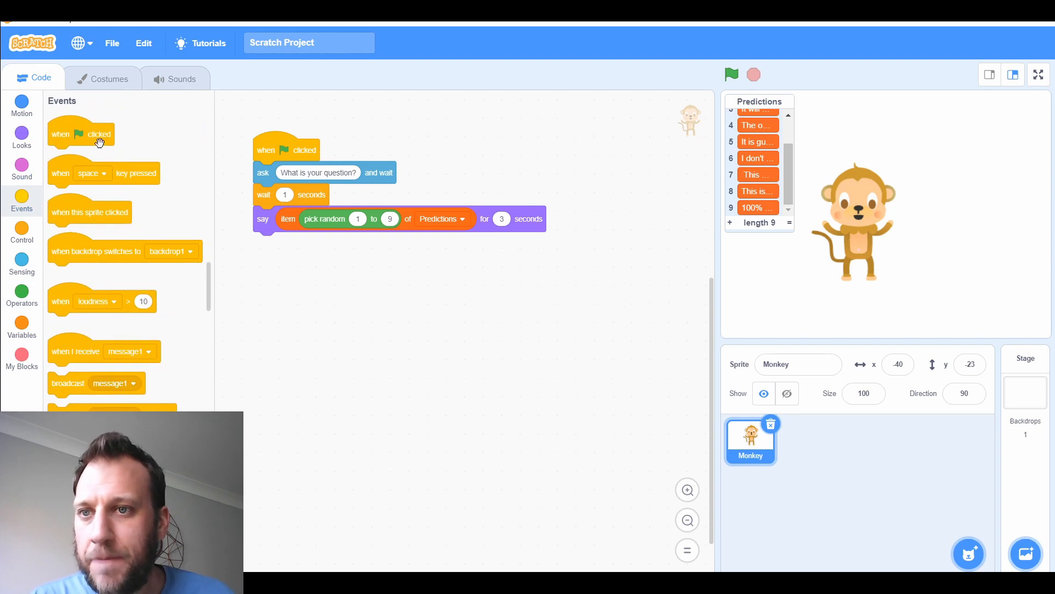
pyautogui.moveTo(81, 133); pyautogui.dragTo(614, 137)
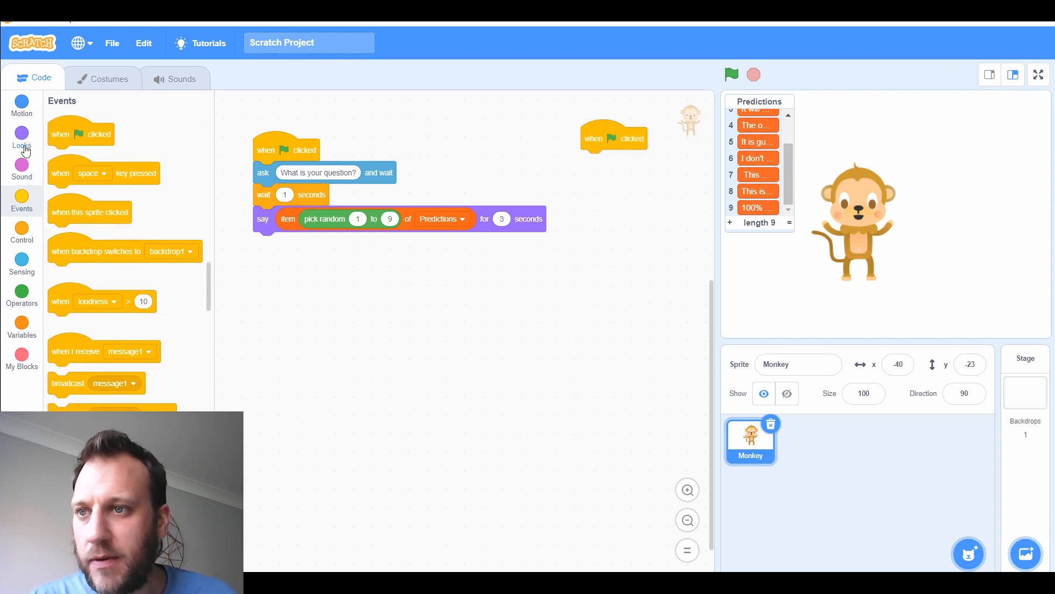
pyautogui.click(22, 139)
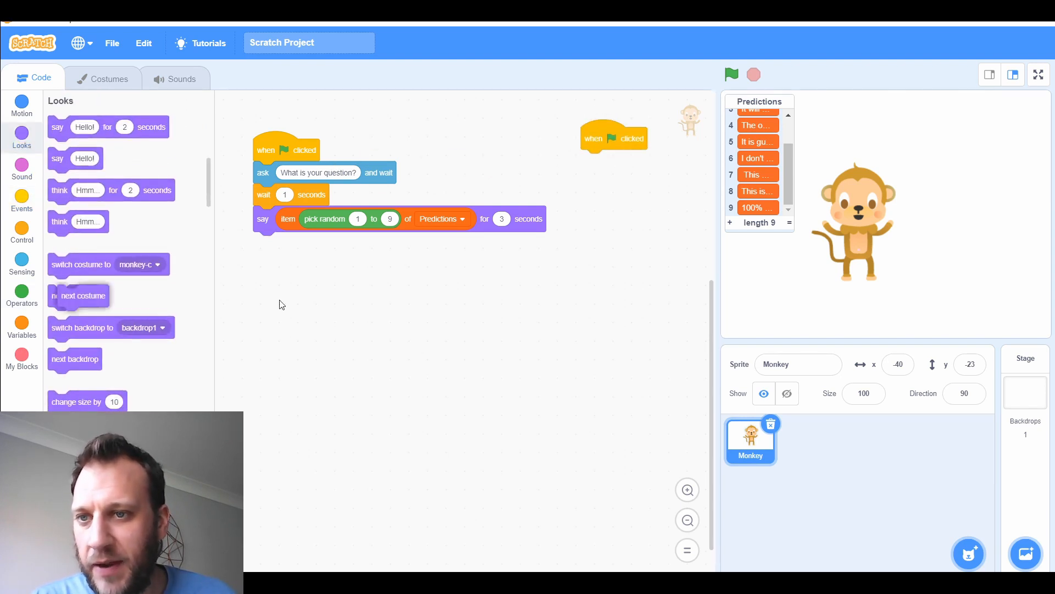
pyautogui.moveTo(78, 296); pyautogui.dragTo(613, 185)
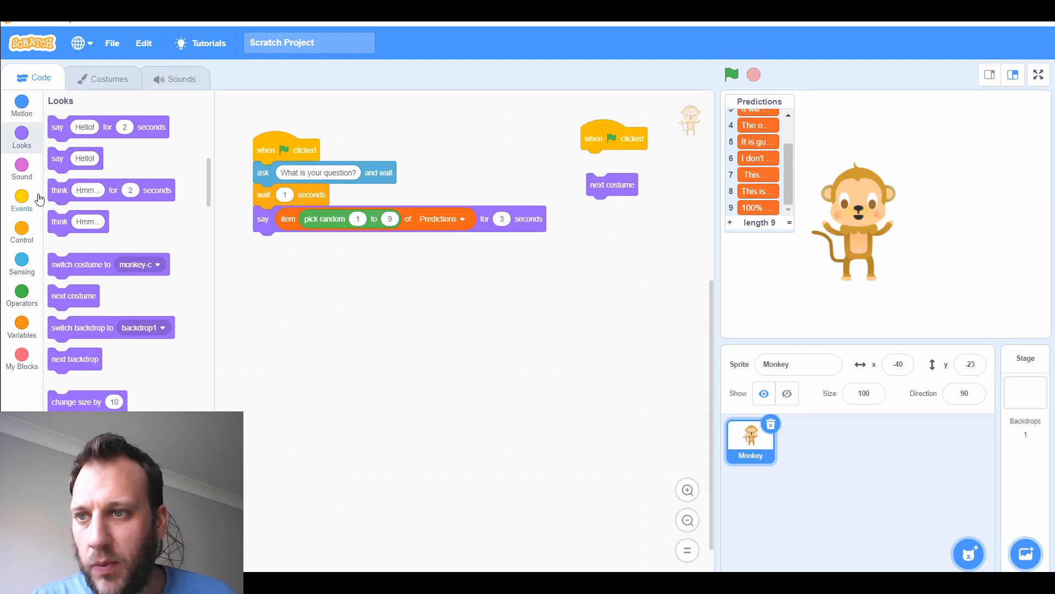
pyautogui.click(22, 200)
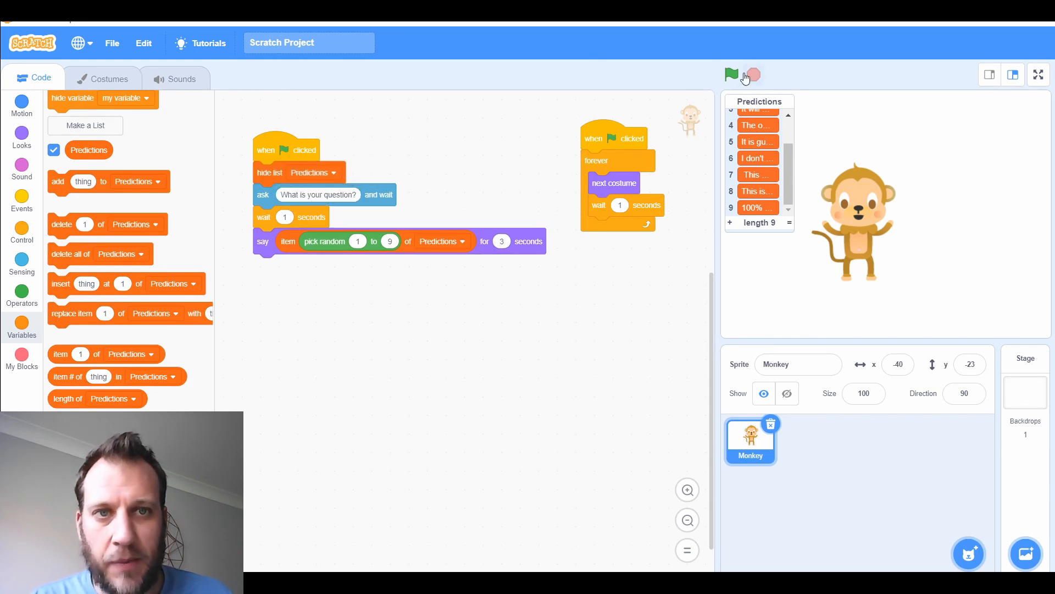
# Run the project and submit 'Will the weather be nice tomorrow'.
pyautogui.click(731, 75)
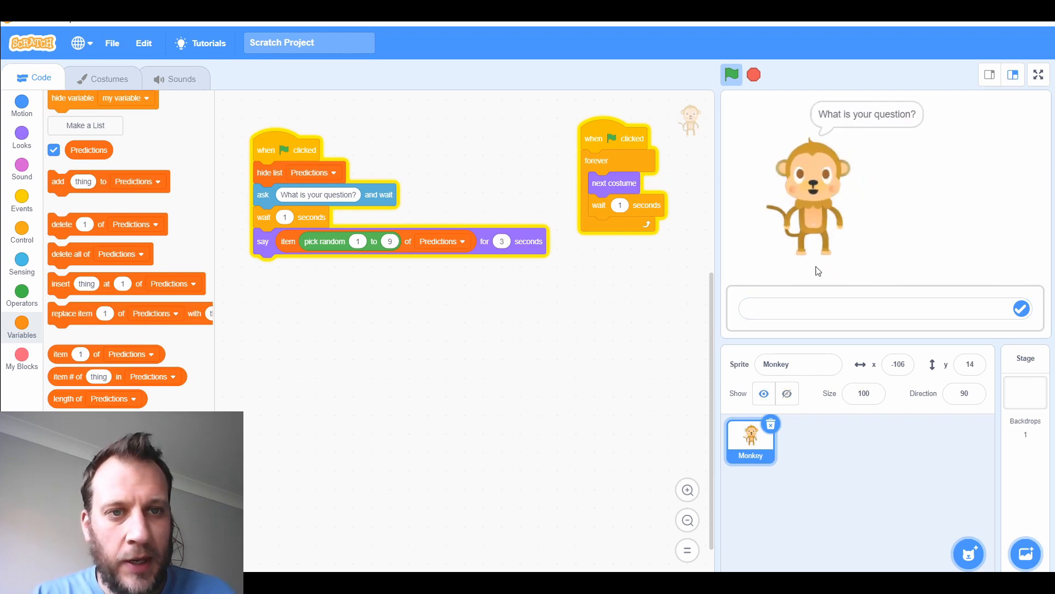
pyautogui.click(855, 308)
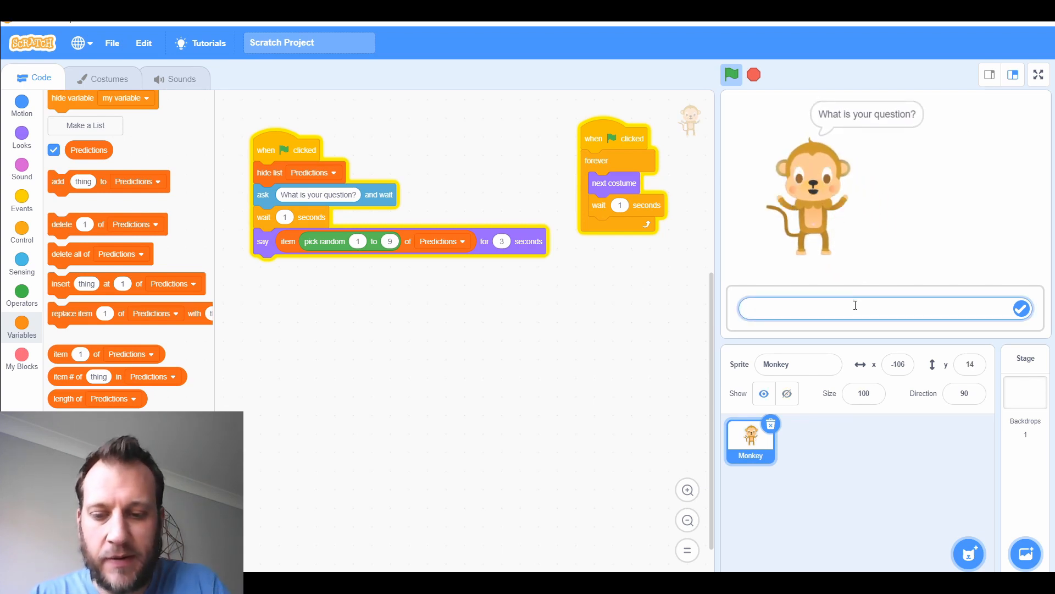
pyautogui.write('W')
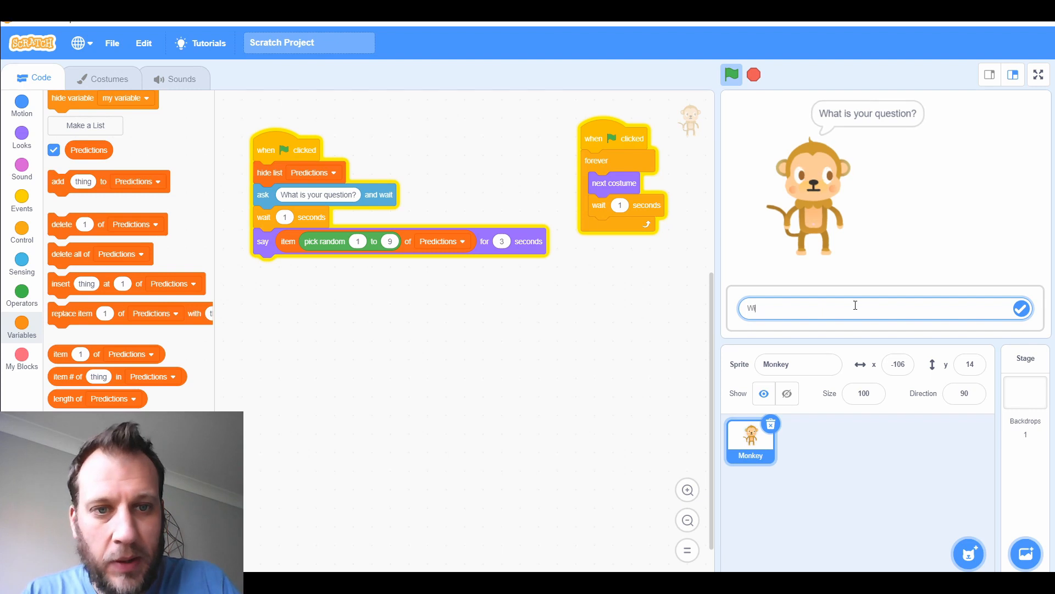
pyautogui.write('ill the weather be nice tomorrow')
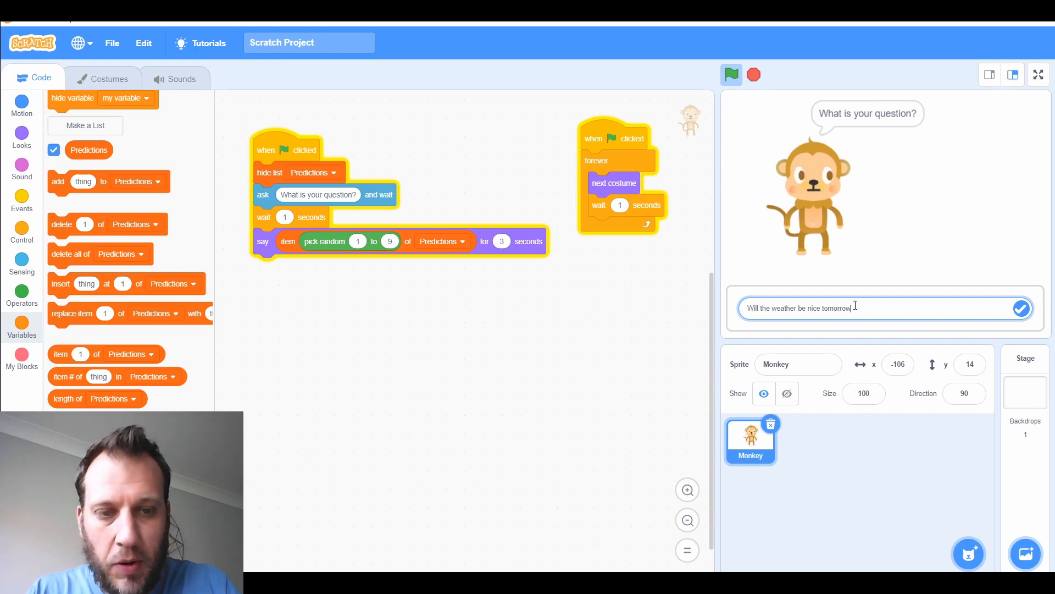
pyautogui.click(1021, 308)
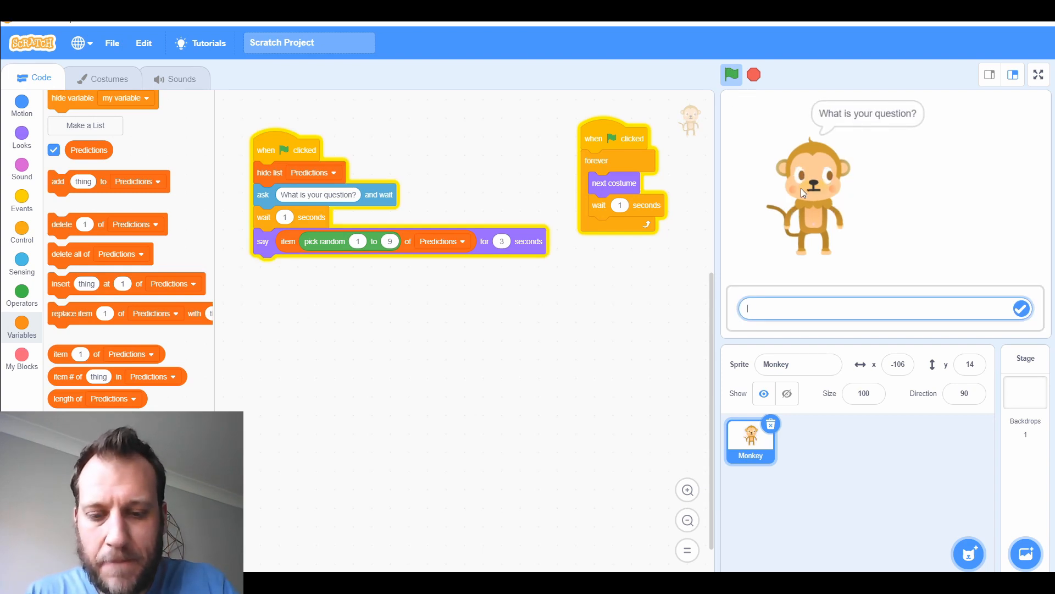
# Submit a second test question, 'Will I win the lottery'.
pyautogui.write('W')
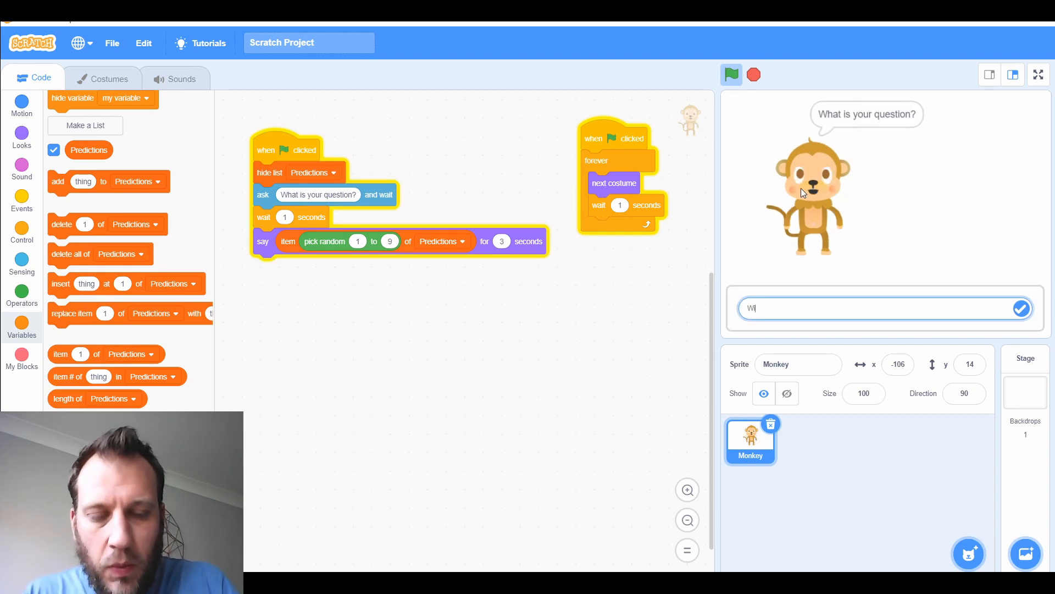
pyautogui.write('ill I')
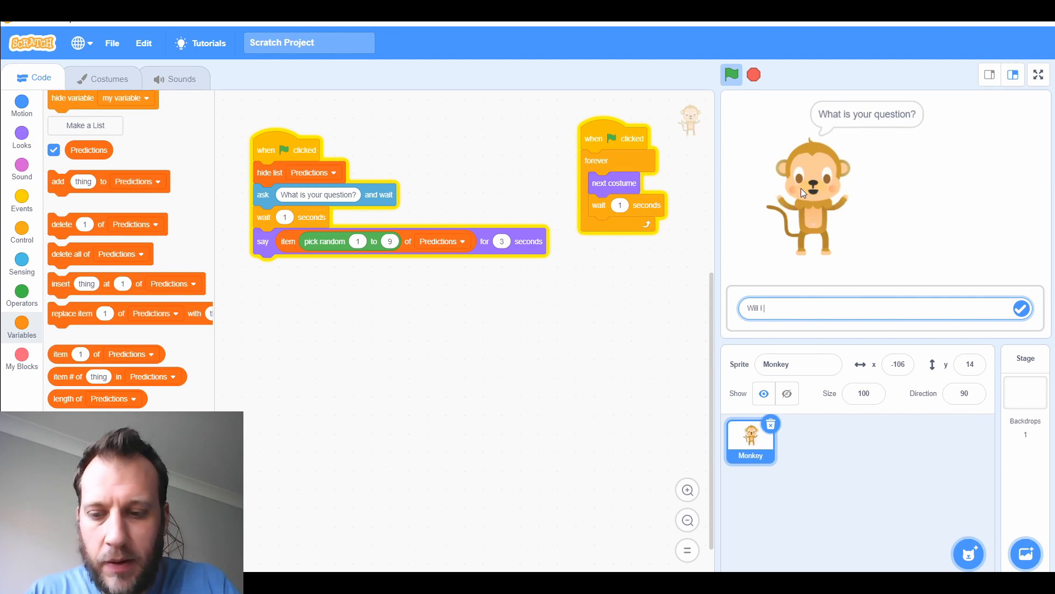
pyautogui.write('win')
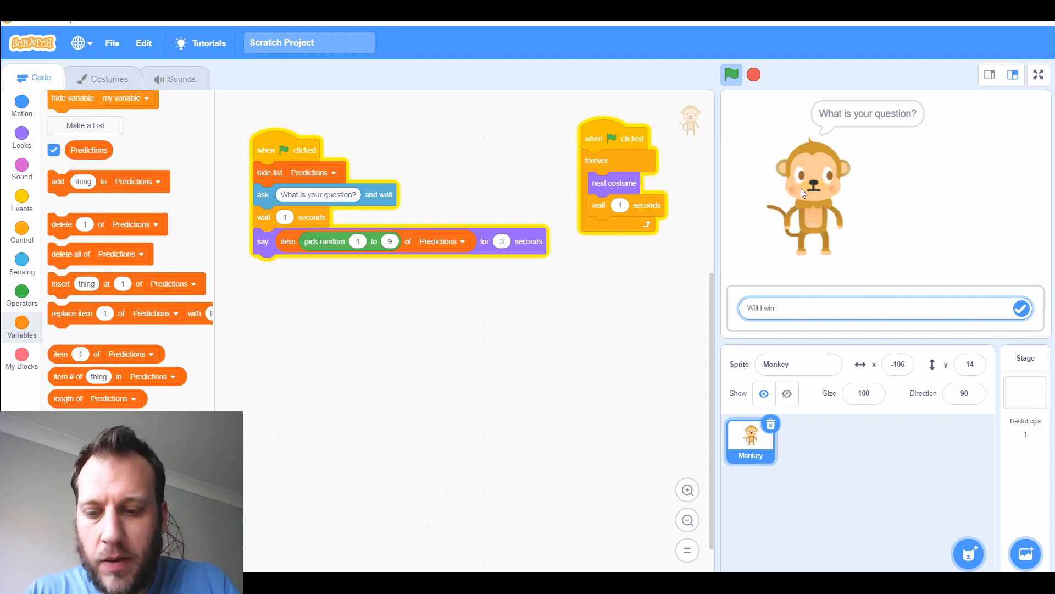
pyautogui.write('the')
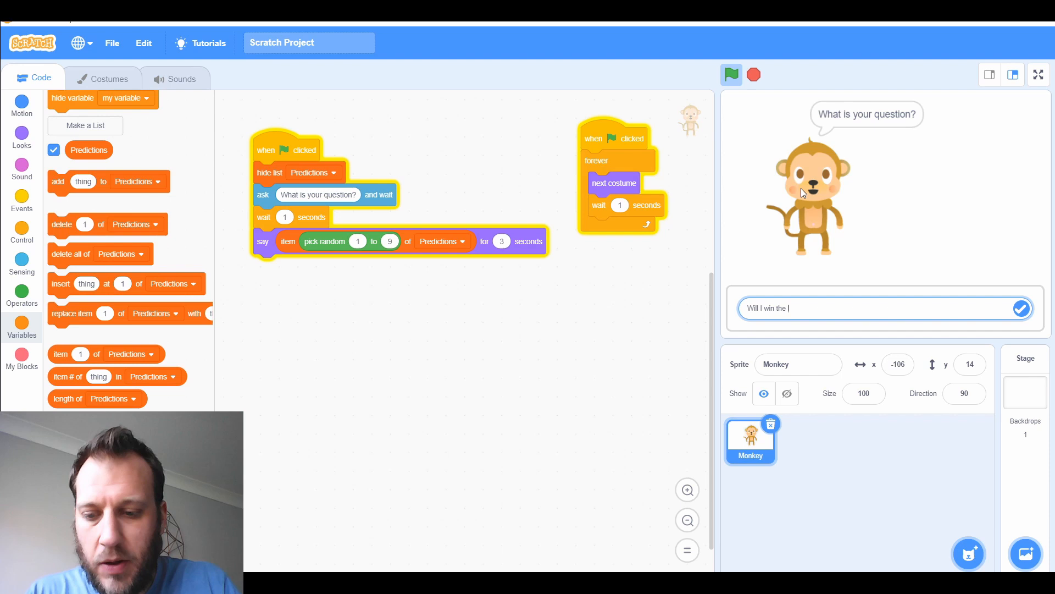
pyautogui.write('lottery')
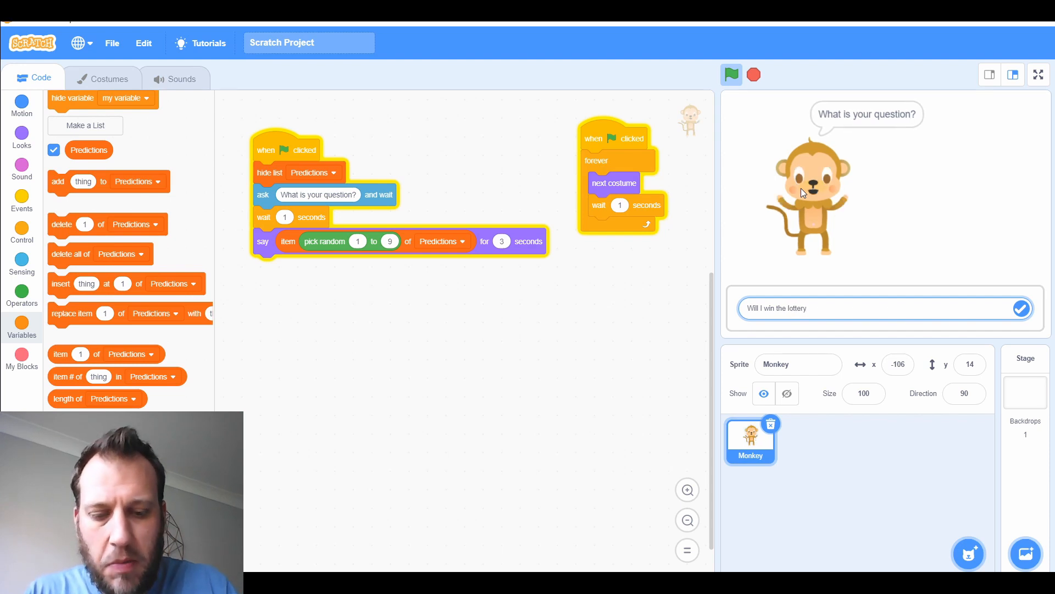
pyautogui.click(1020, 308)
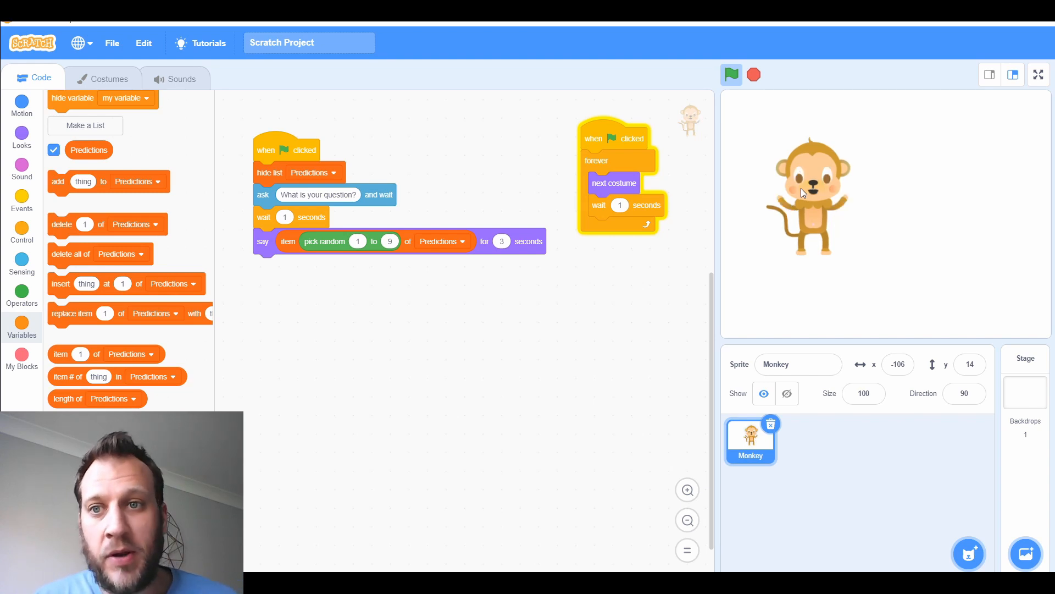
pyautogui.moveTo(165, 292)
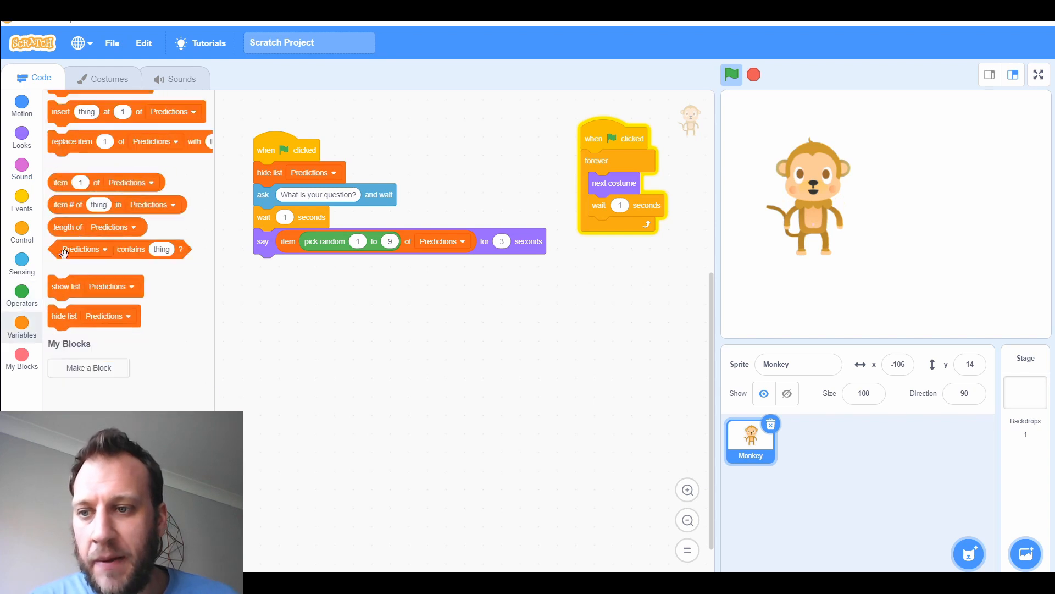
# Wrap the ask, wait and say blocks in a forever loop after hiding the list.
pyautogui.click(22, 265)
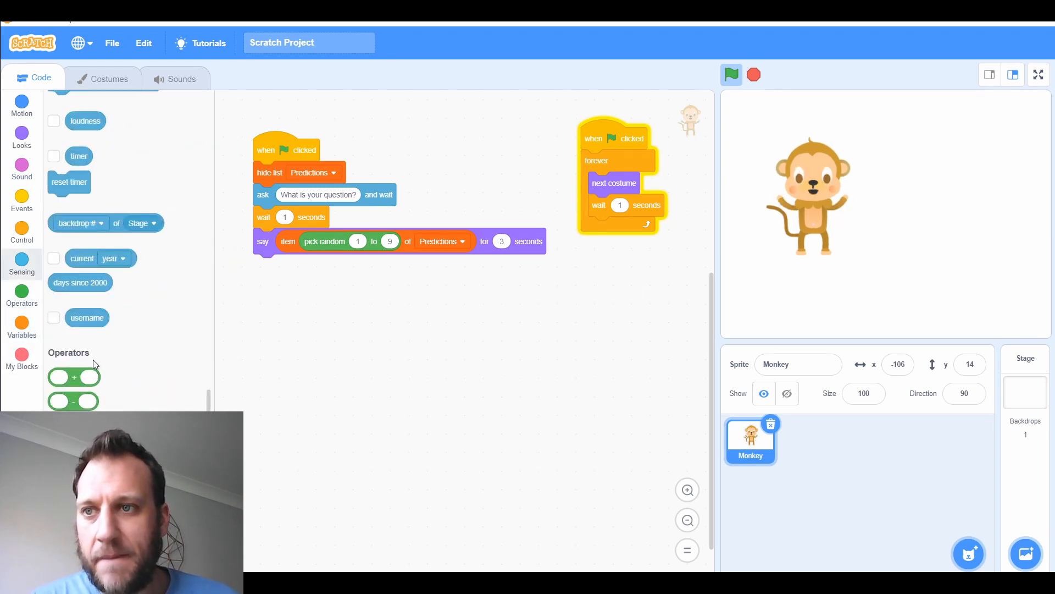
pyautogui.click(21, 233)
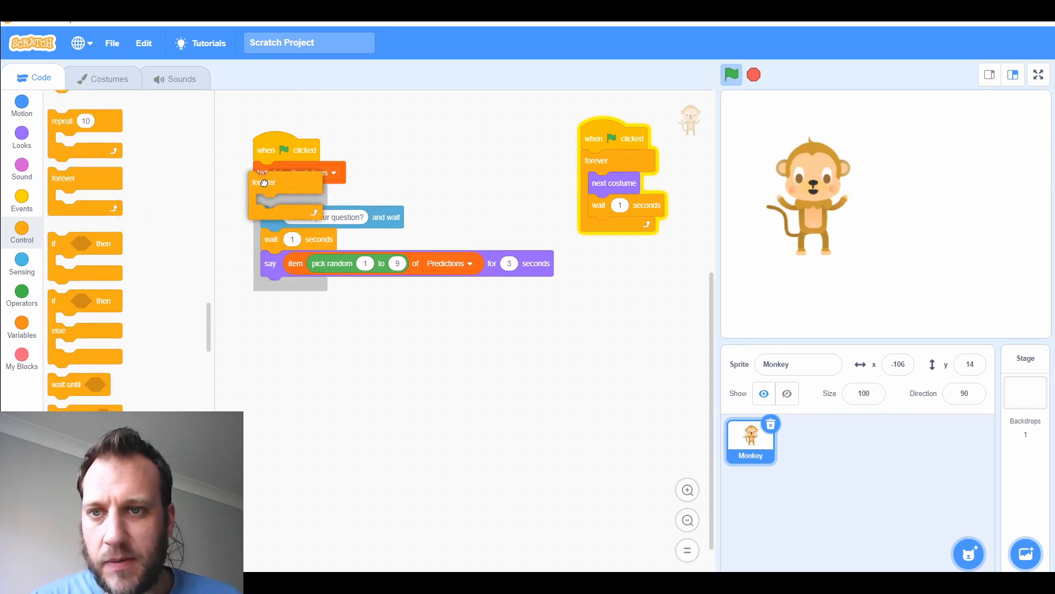
pyautogui.click(732, 75)
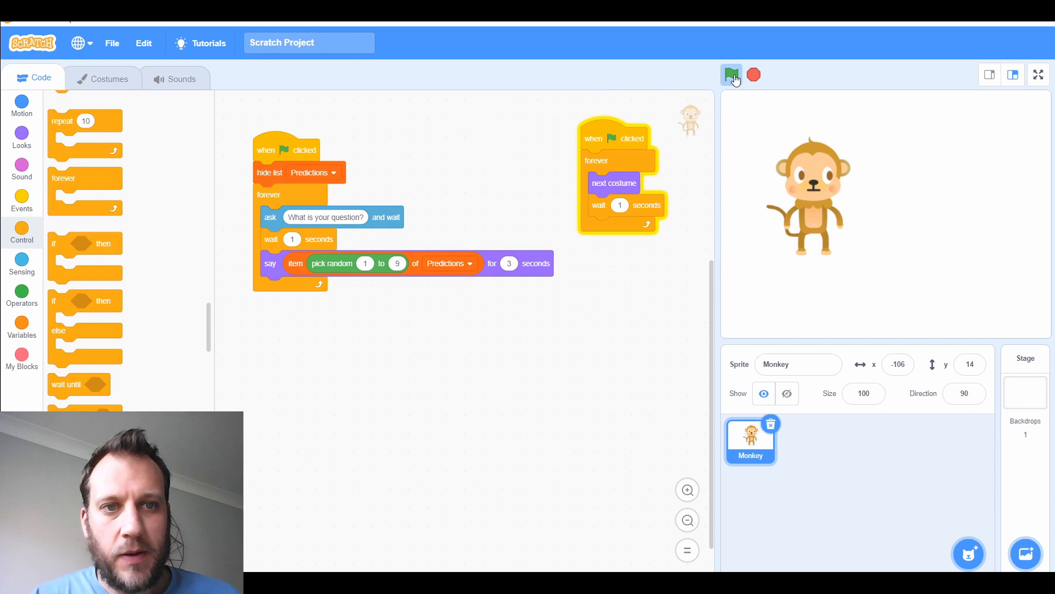
# Run the looped project and submit 'Am I the best IT teacher', getting 'The outlook is poor.'.
pyautogui.click(732, 75)
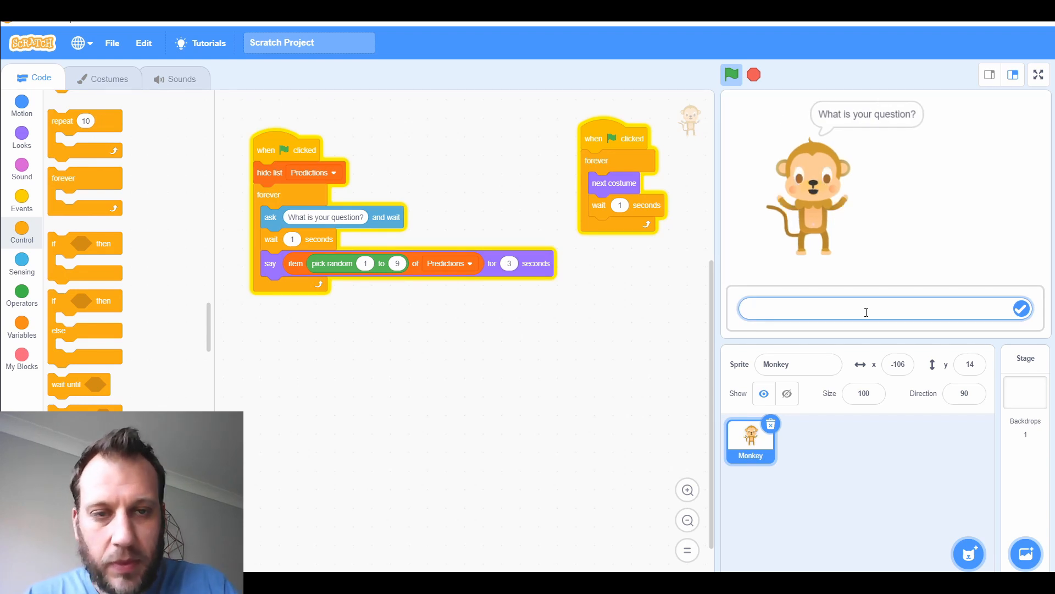
pyautogui.write('Am I the best')
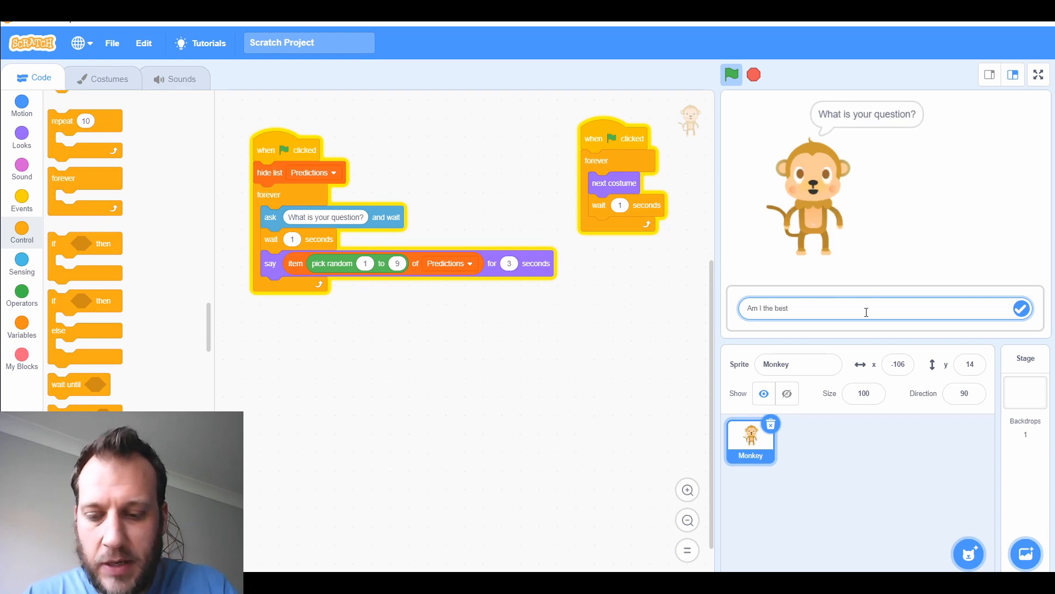
pyautogui.write('IT teacher')
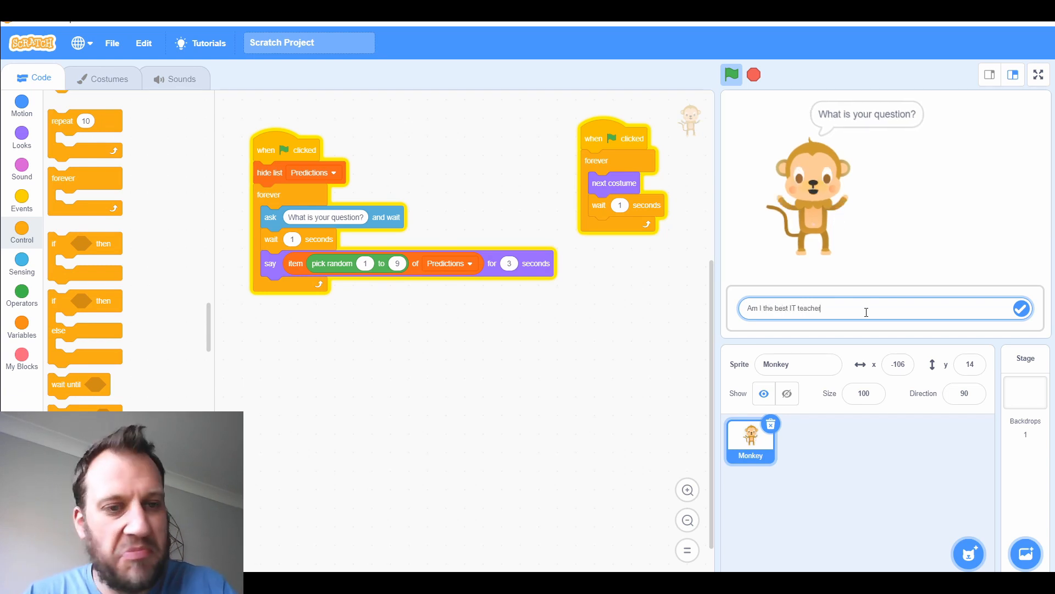
pyautogui.click(1021, 308)
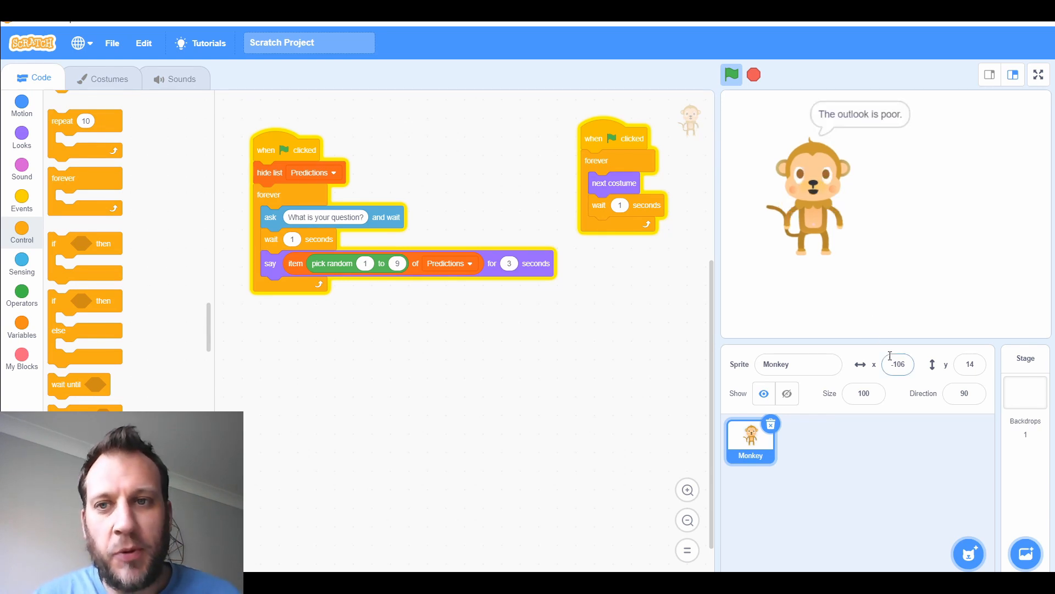
pyautogui.click(731, 74)
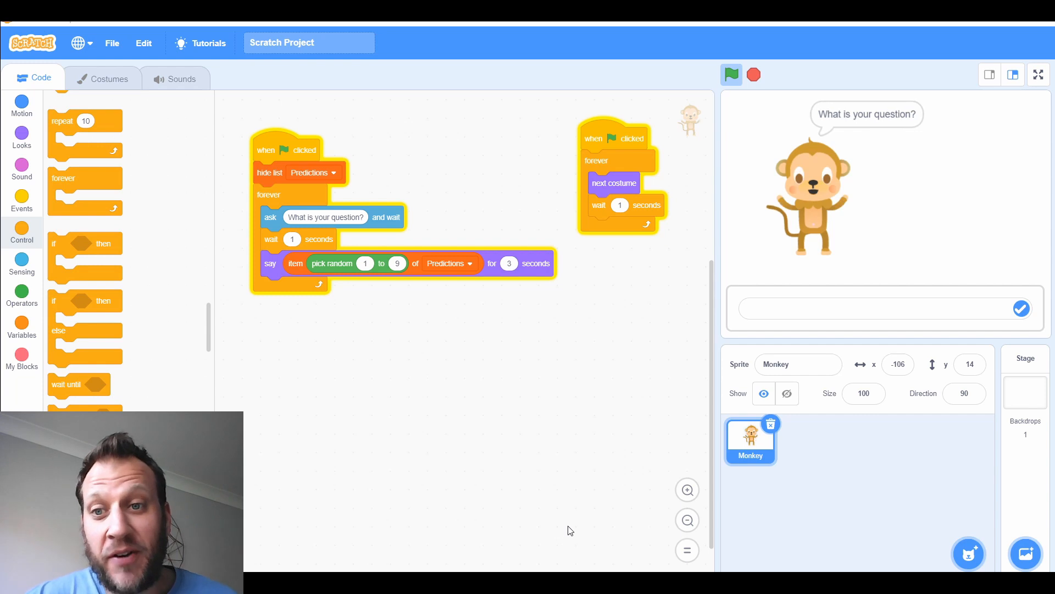
pyautogui.moveTo(581, 365)
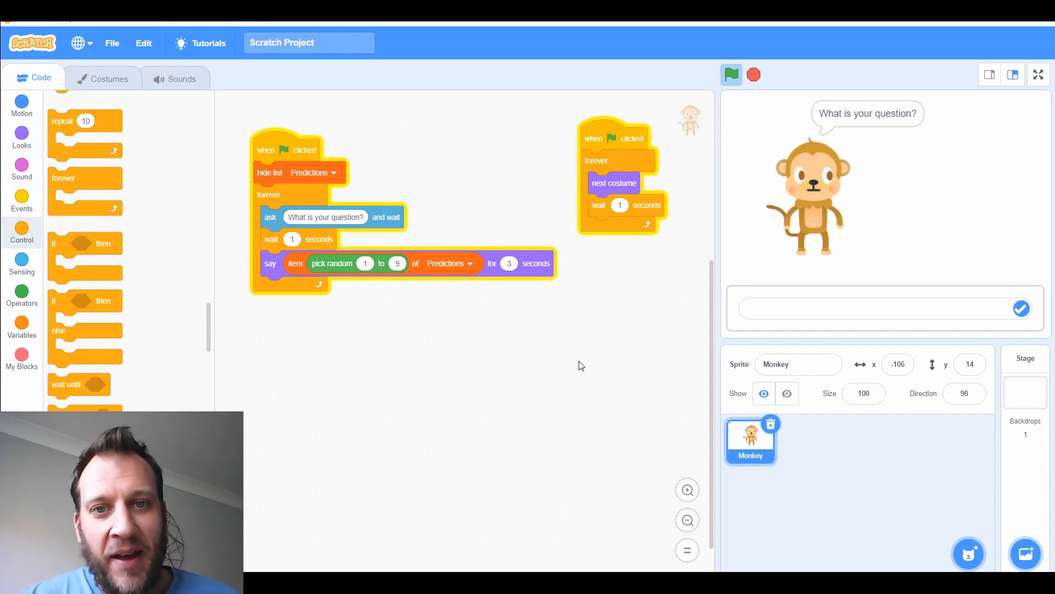
pyautogui.moveTo(614, 474)
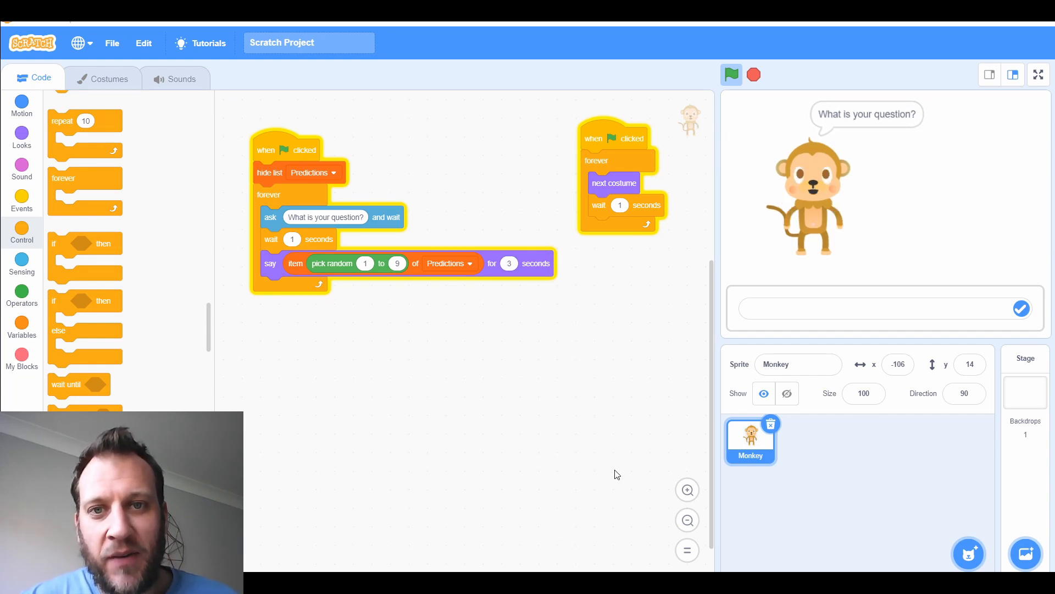